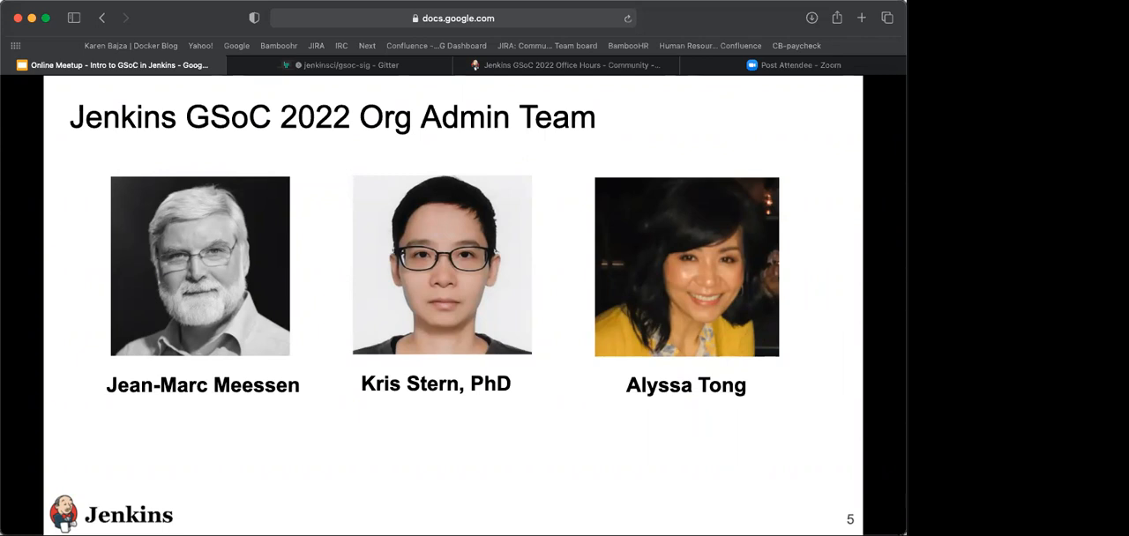
# Advance the presentation to the Google Summer Of Code overview slide
pyautogui.press('right')
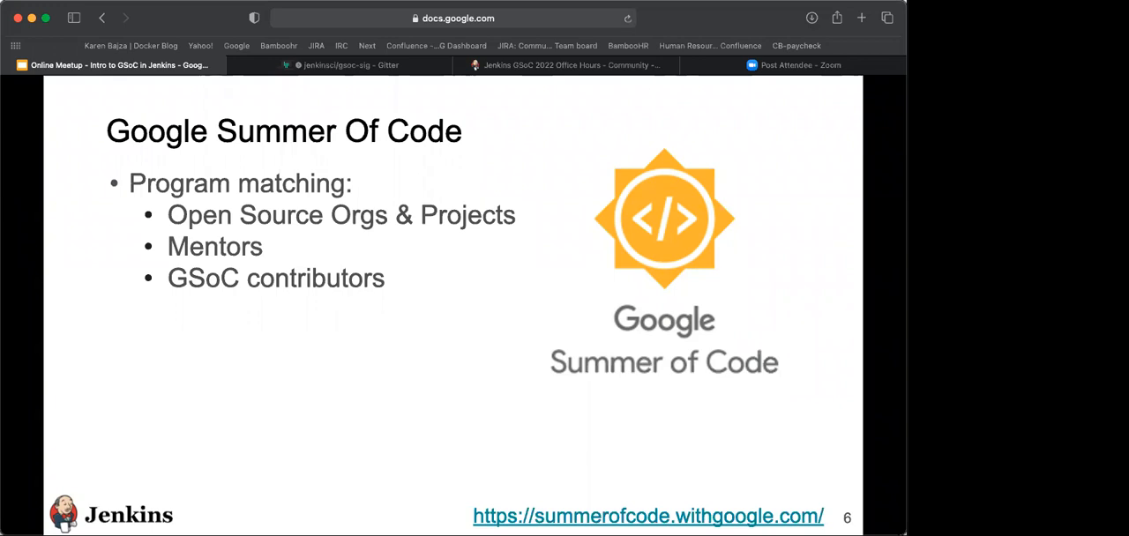
pyautogui.press('Right')
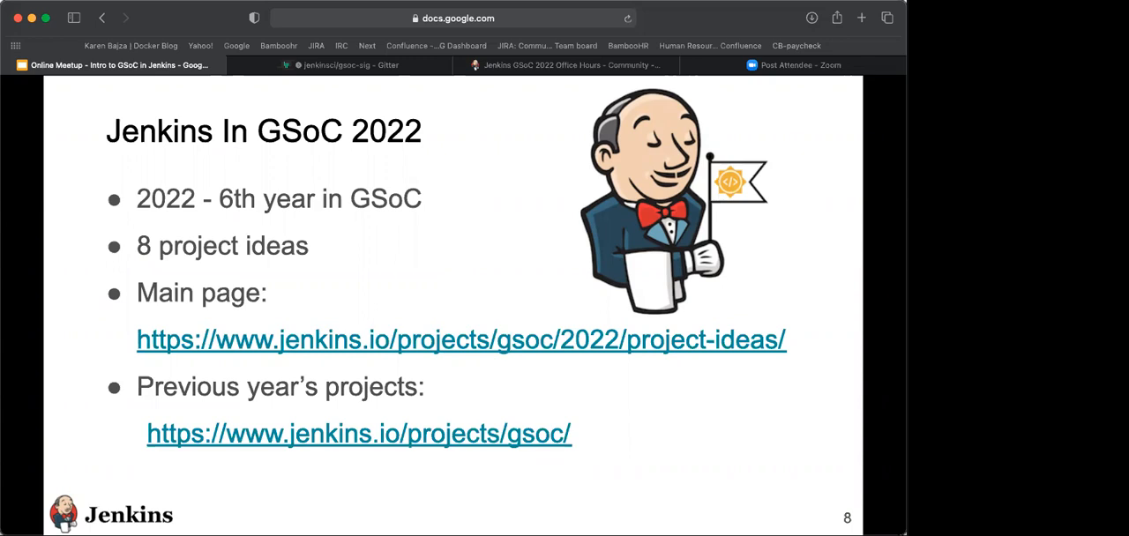
pyautogui.moveTo(605, 457)
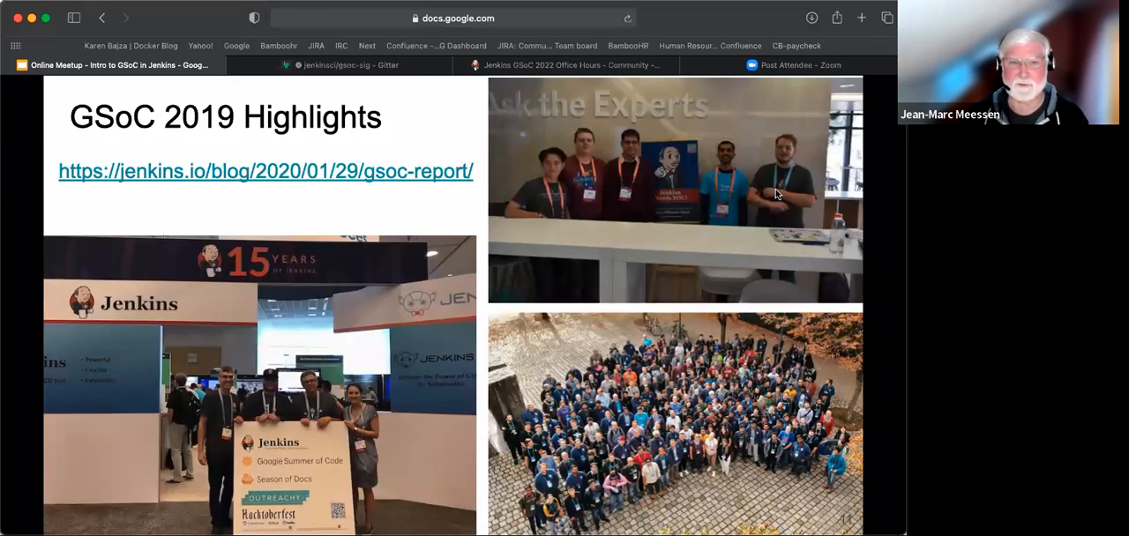
pyautogui.moveTo(723, 95)
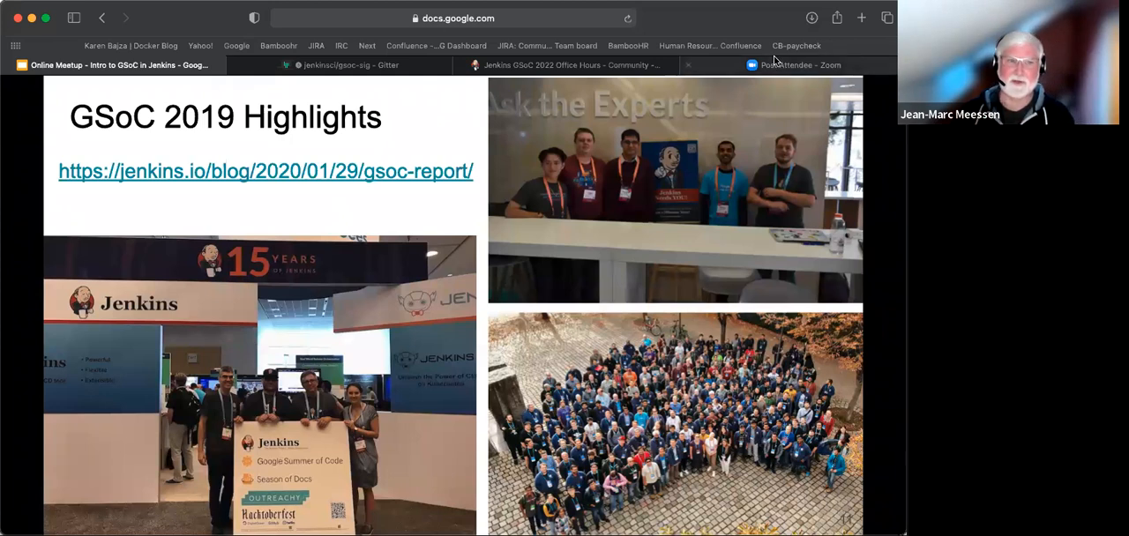
pyautogui.moveTo(794, 64)
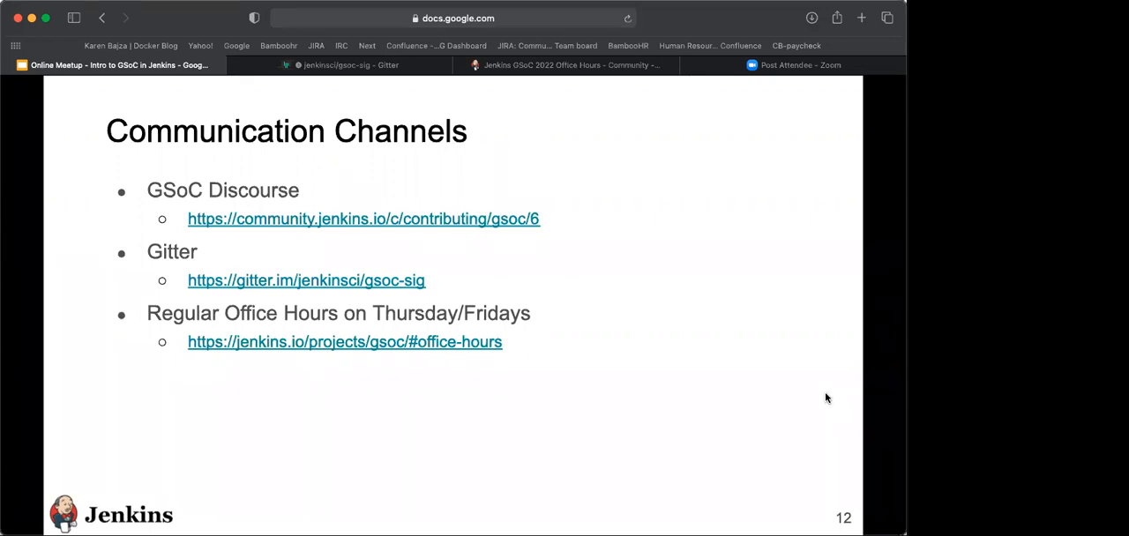
# Advance to the Communication Channels slide listing Discourse, Gitter and office hours links
pyautogui.press('right')
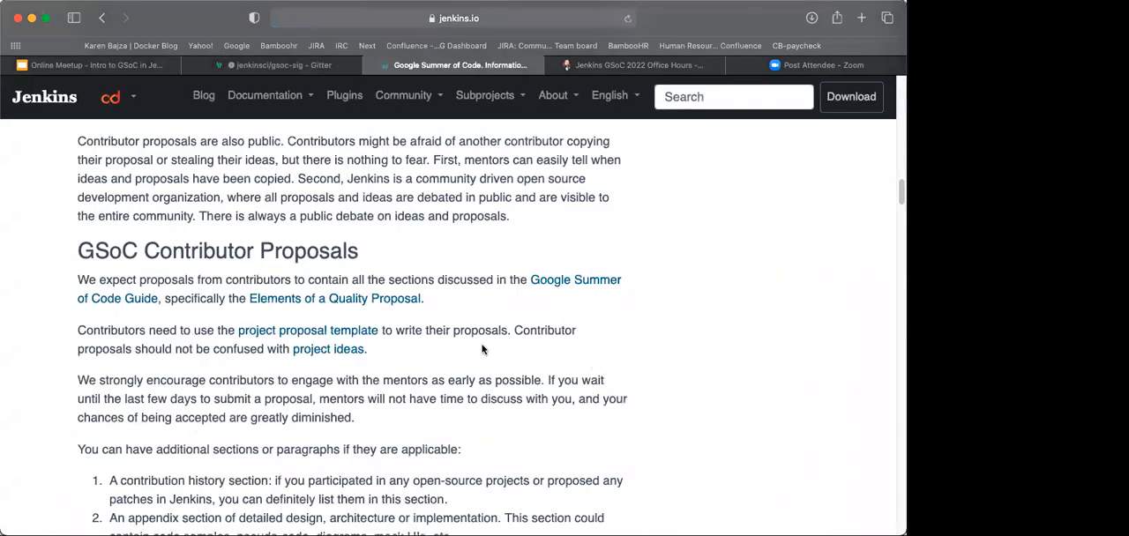
# Scroll the jenkins.io GSoC page down to the Eligibility steps and Application steps sections
pyautogui.scroll(-3)
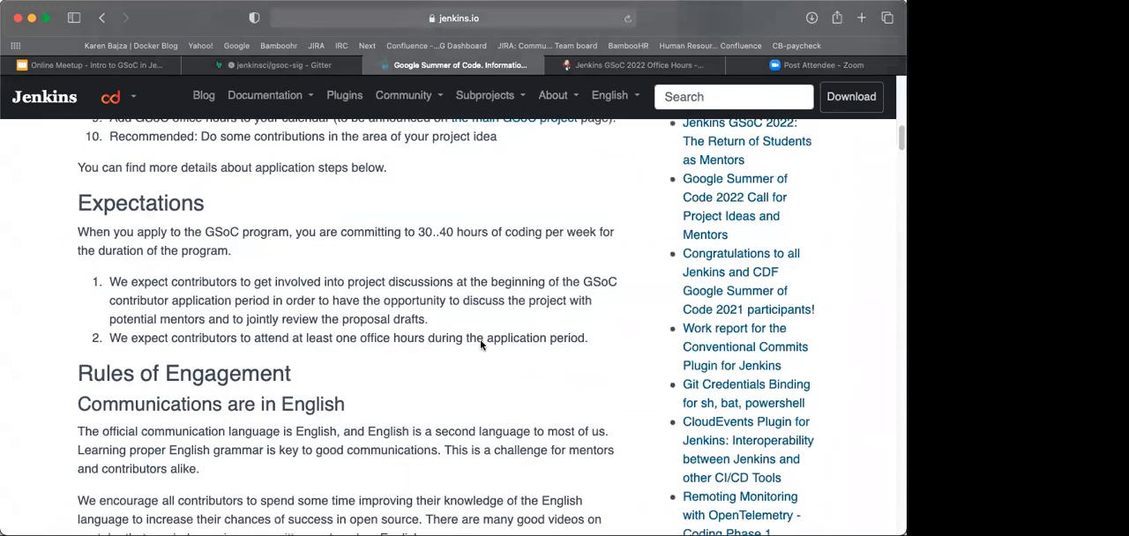
pyautogui.scroll(3)
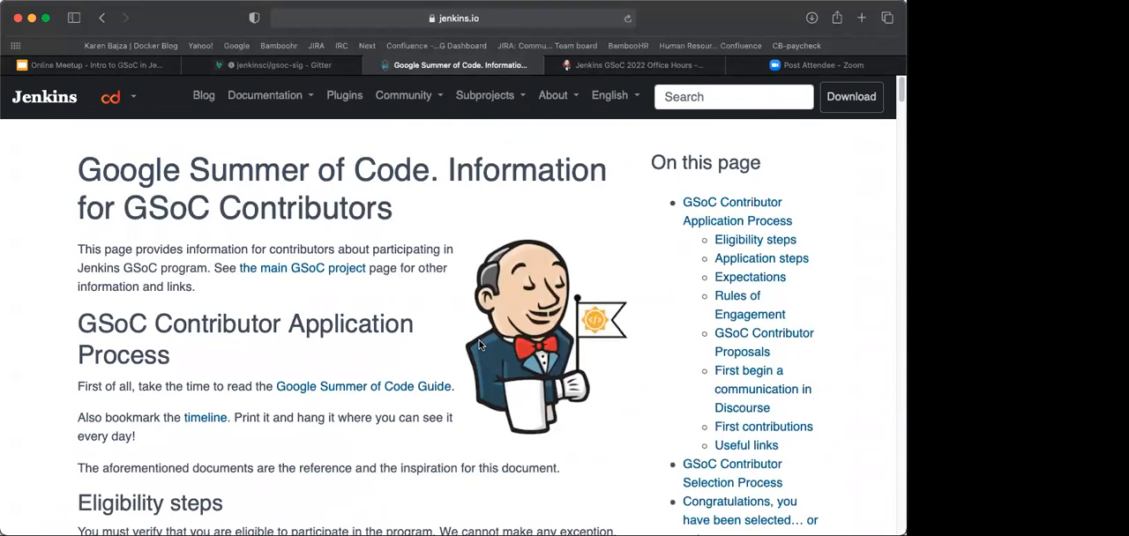
pyautogui.scroll(-3)
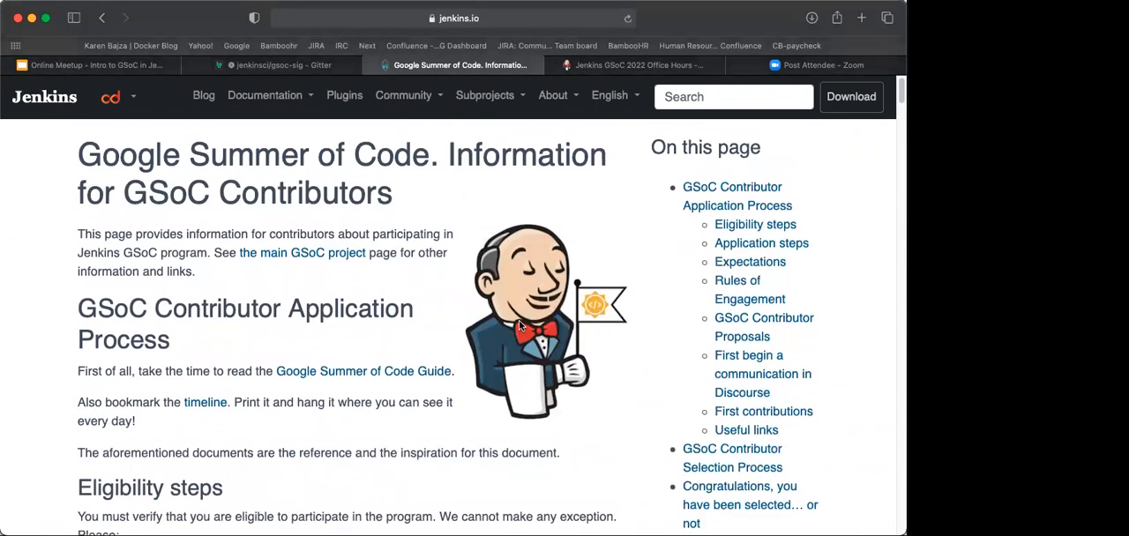
pyautogui.scroll(-3)
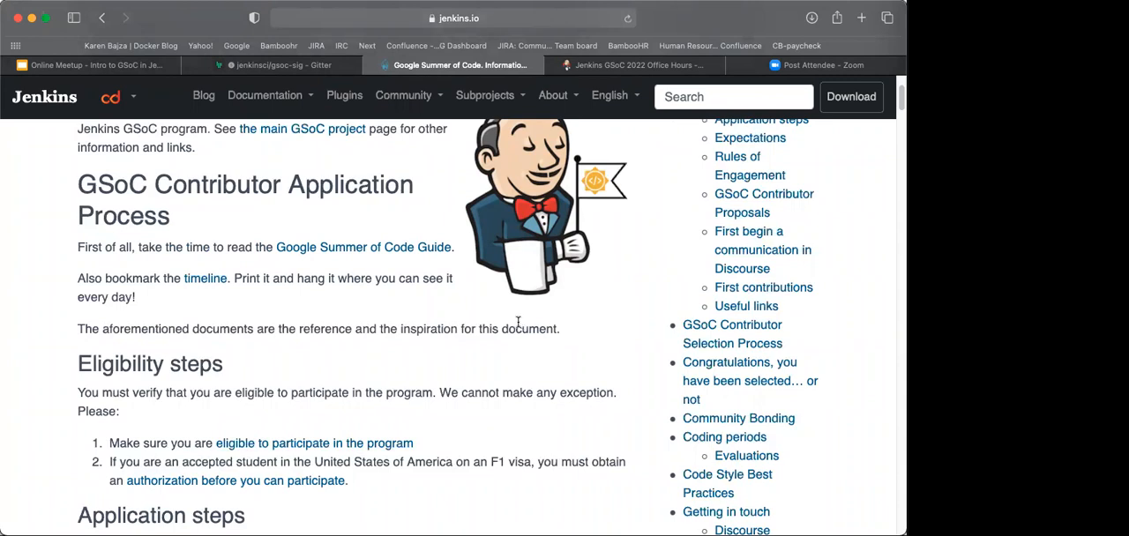
pyautogui.scroll(-3)
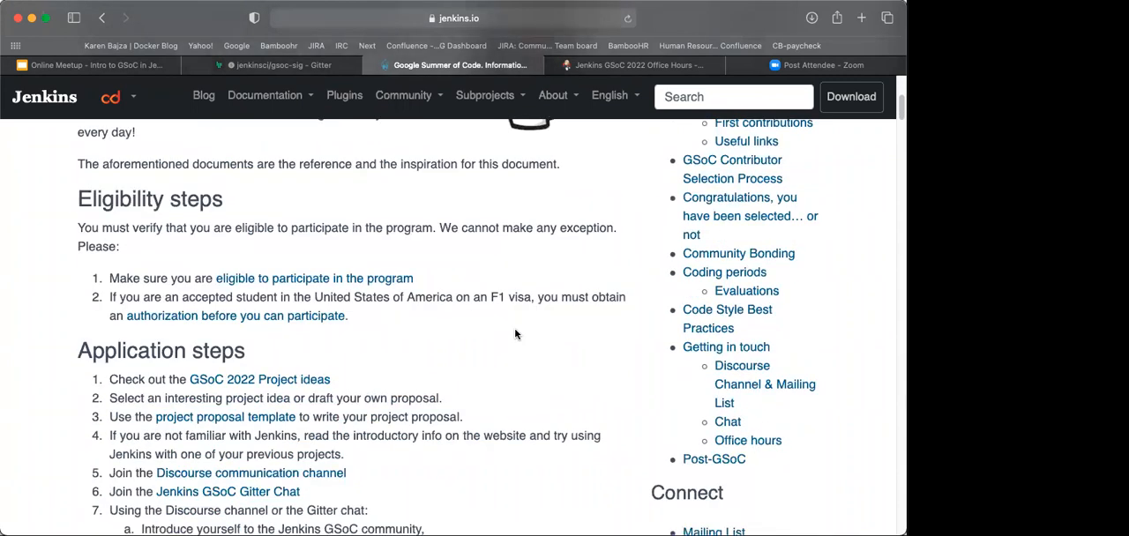
pyautogui.moveTo(402, 388)
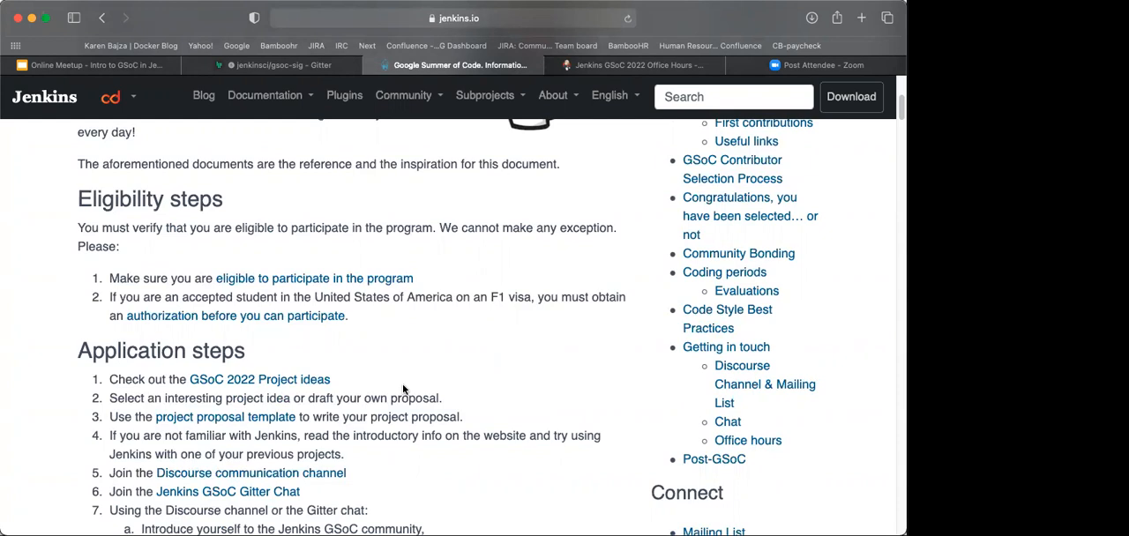
pyautogui.scroll(-3)
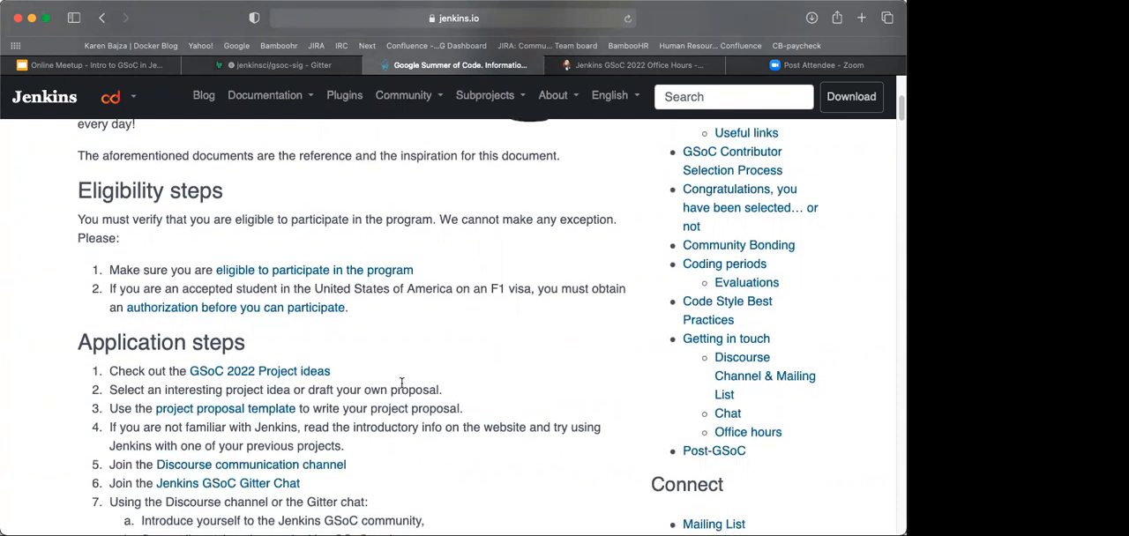
pyautogui.scroll(-3)
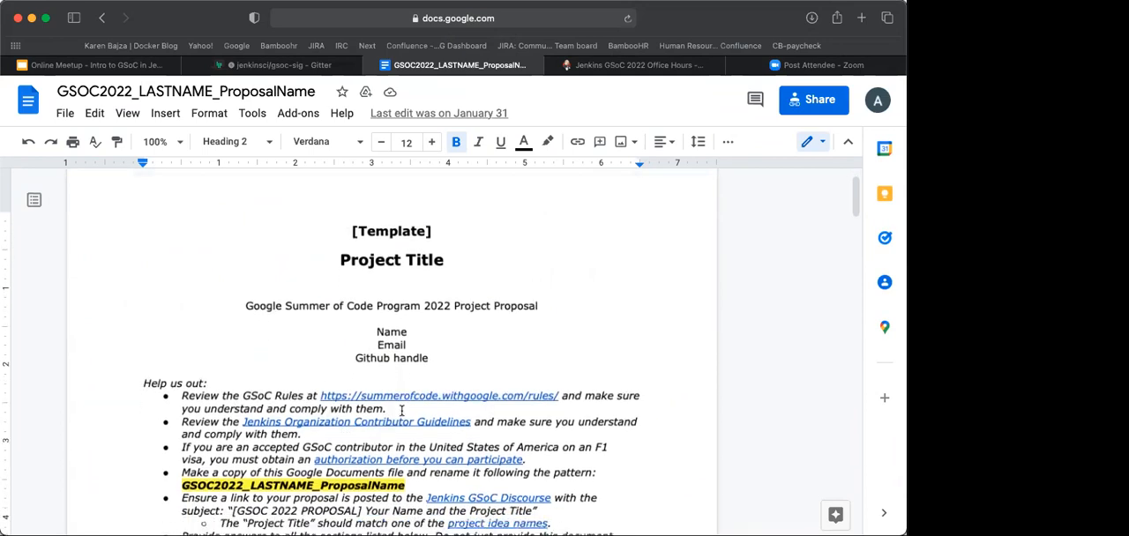
# Scroll the proposal template through the deliverables down to the Proposed Schedule section
pyautogui.scroll(-3)
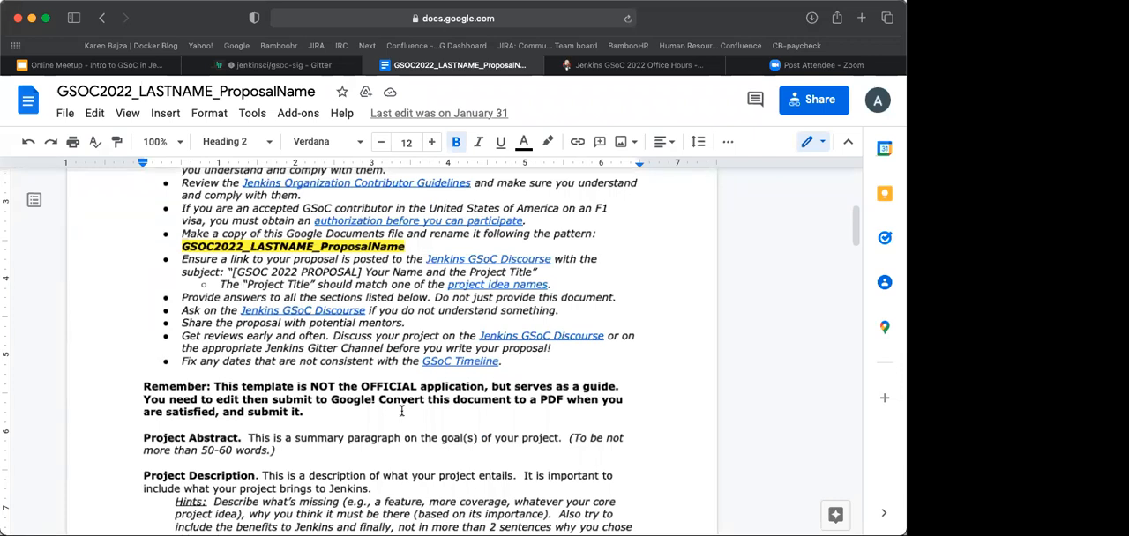
pyautogui.scroll(-3)
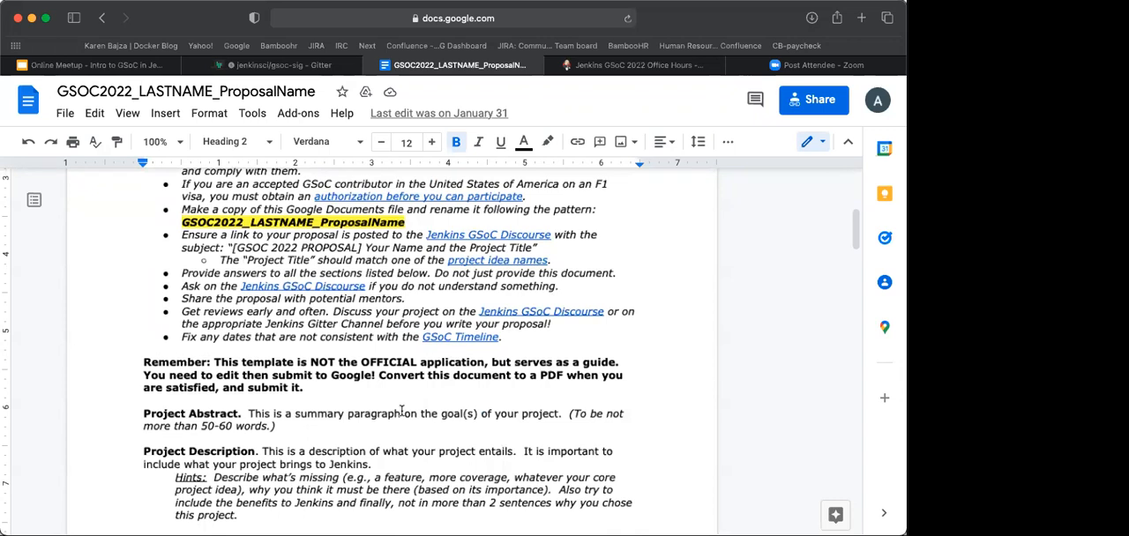
pyautogui.scroll(-3)
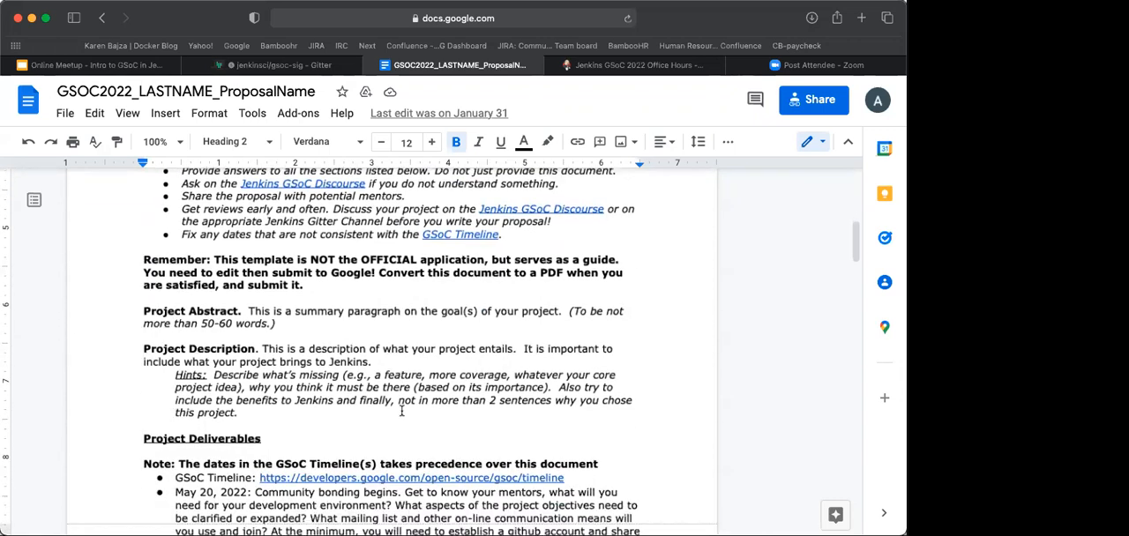
pyautogui.scroll(-3)
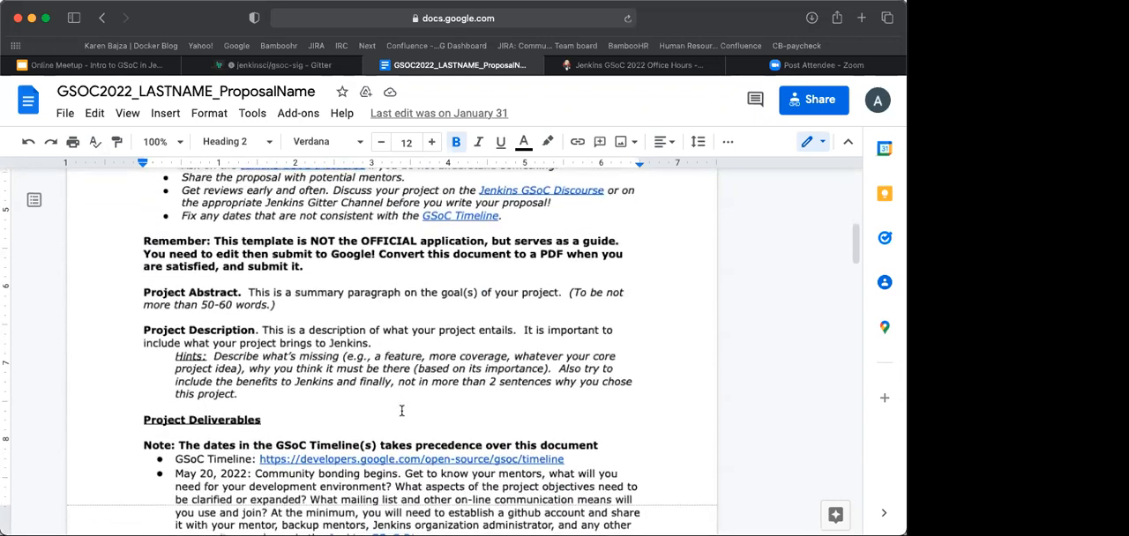
pyautogui.scroll(-3)
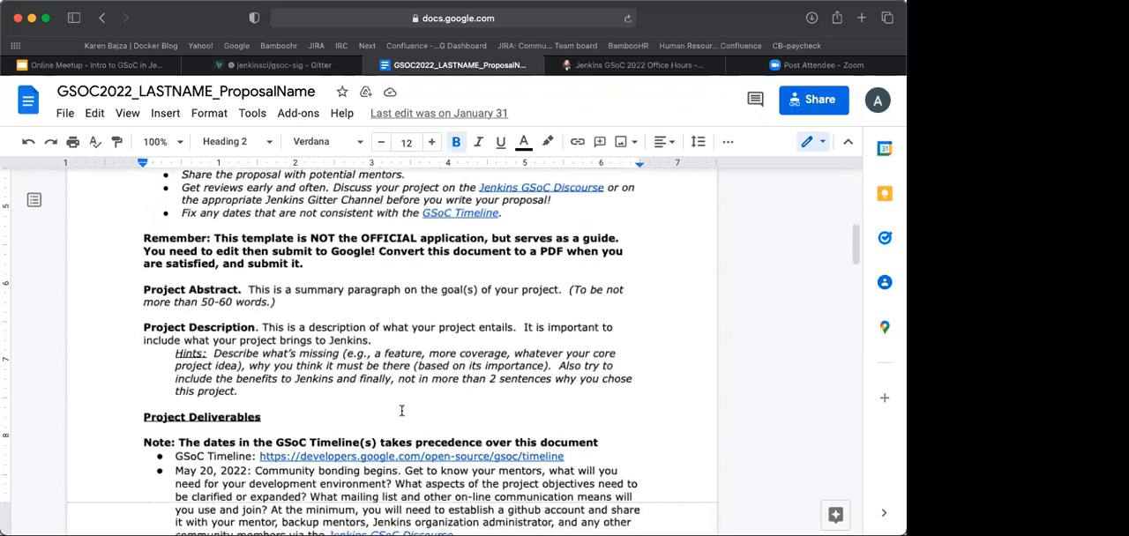
pyautogui.scroll(-3)
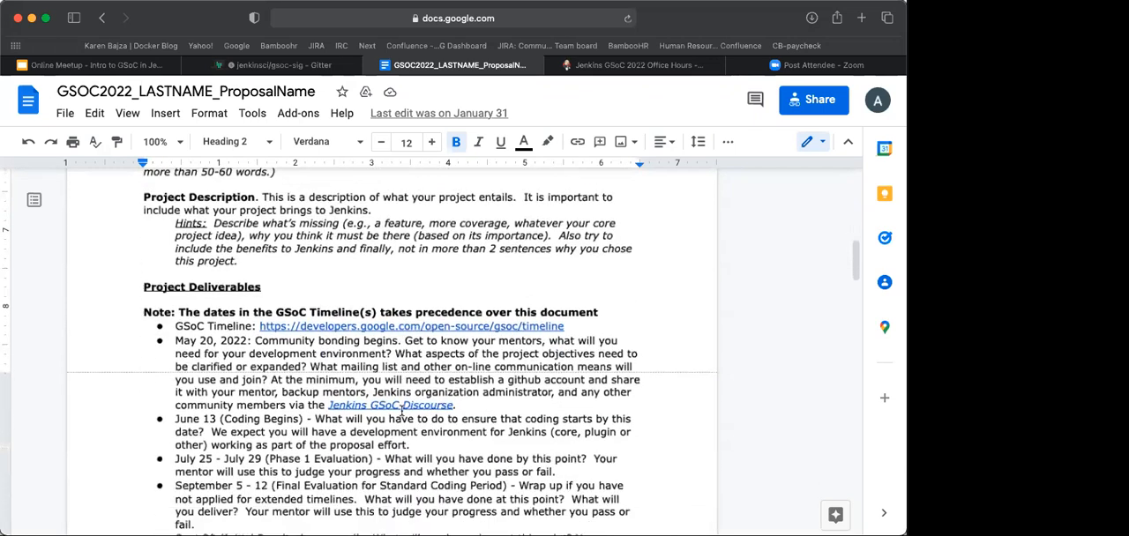
pyautogui.scroll(-3)
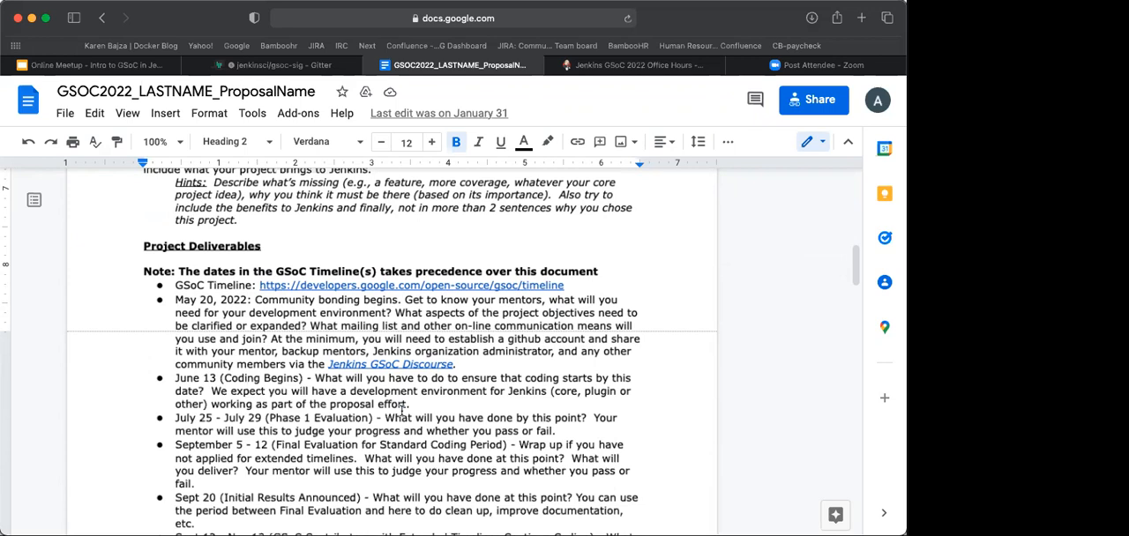
pyautogui.scroll(-3)
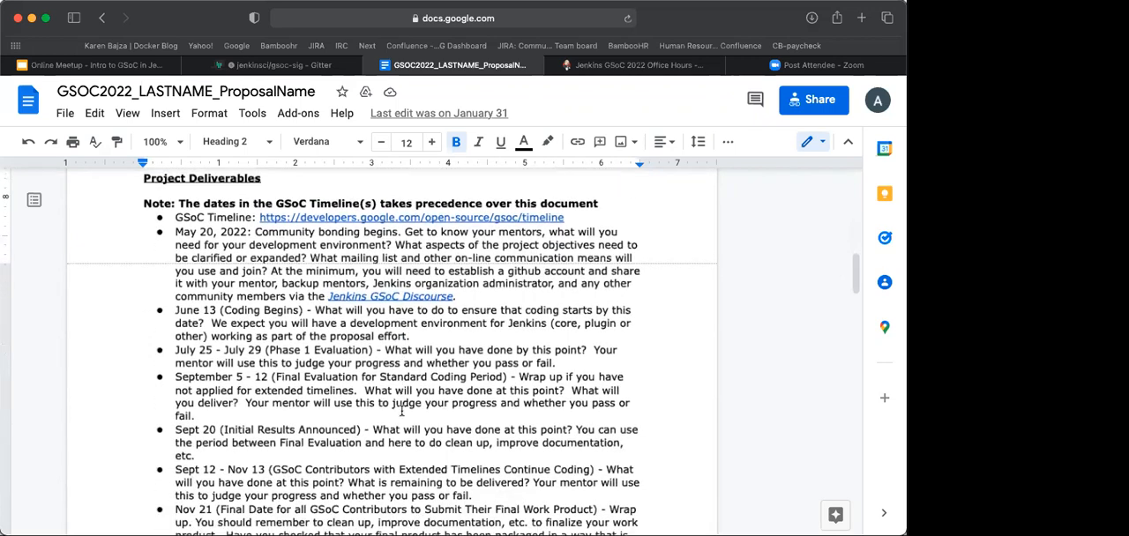
pyautogui.scroll(-3)
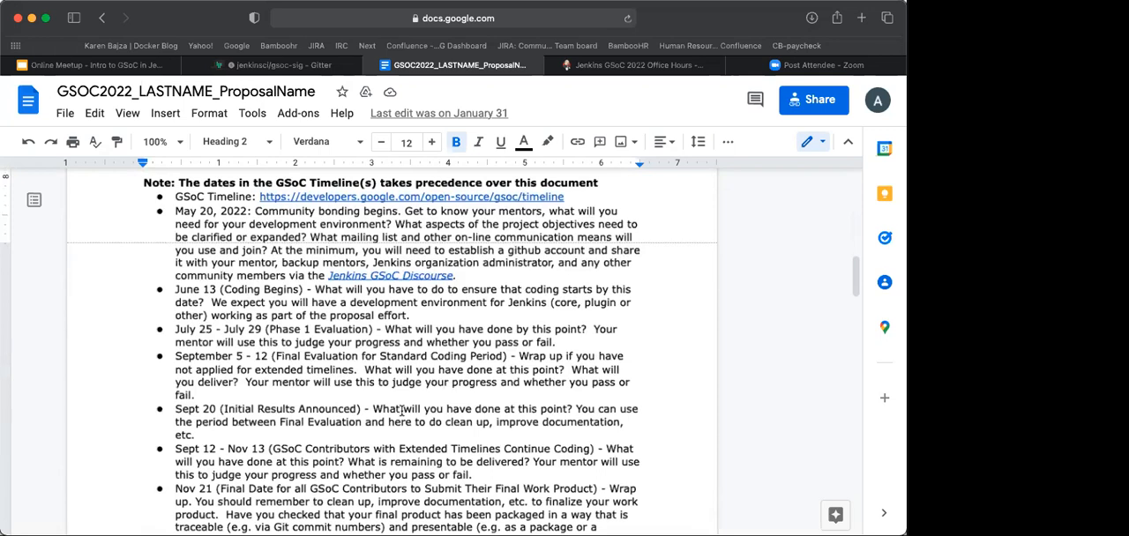
pyautogui.scroll(-3)
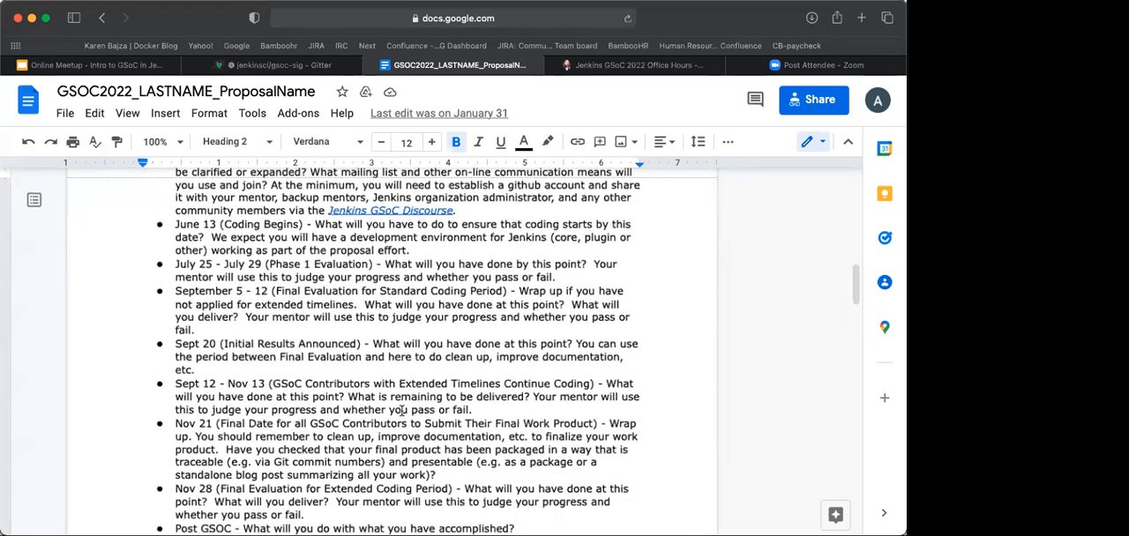
pyautogui.scroll(-3)
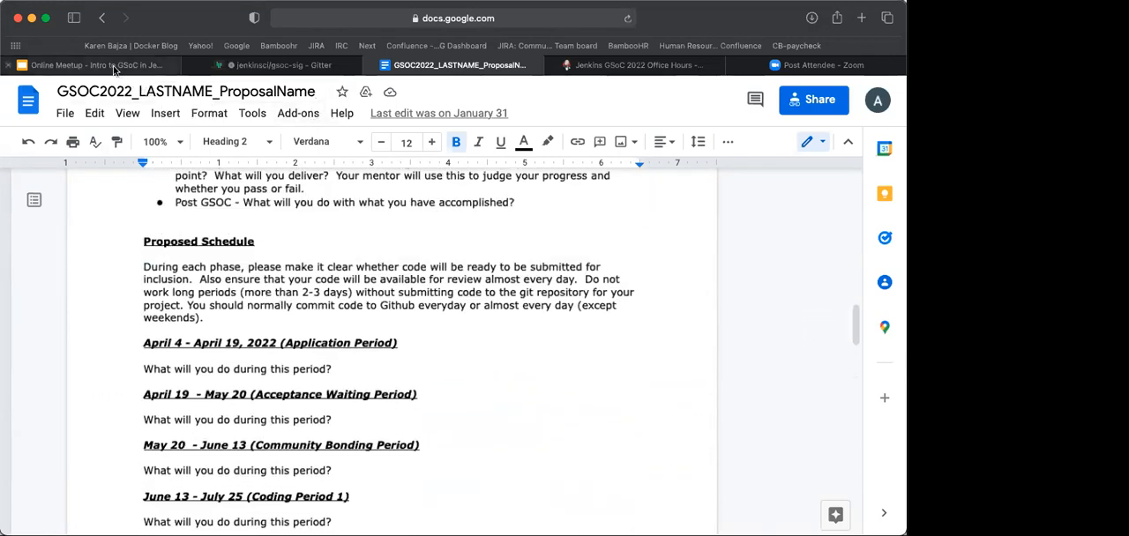
# Return to the Online Meetup presentation tab on the Our Project Ideas slide
pyautogui.click(92, 64)
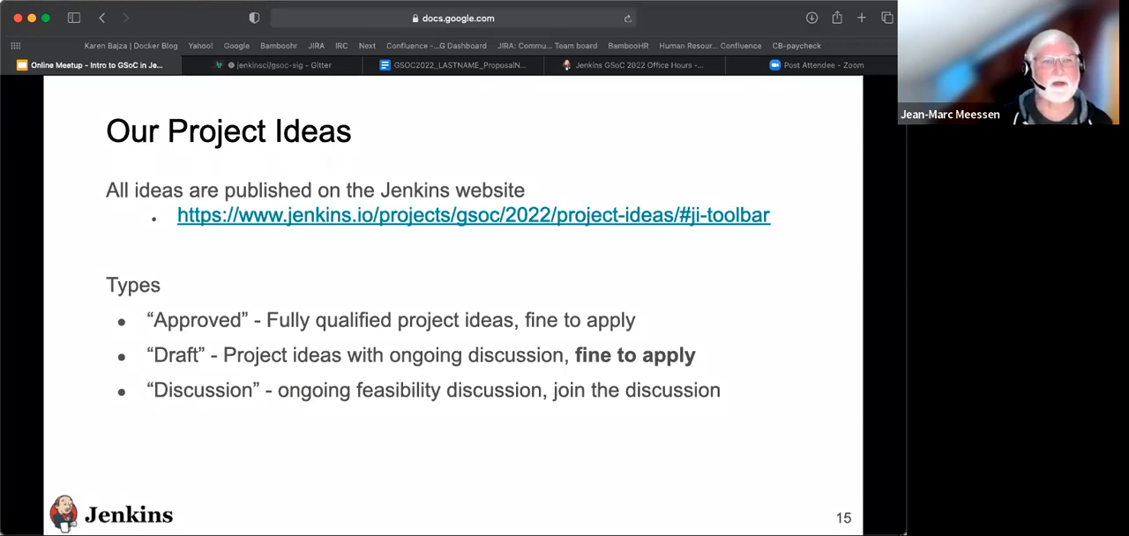
pyautogui.moveTo(755, 125)
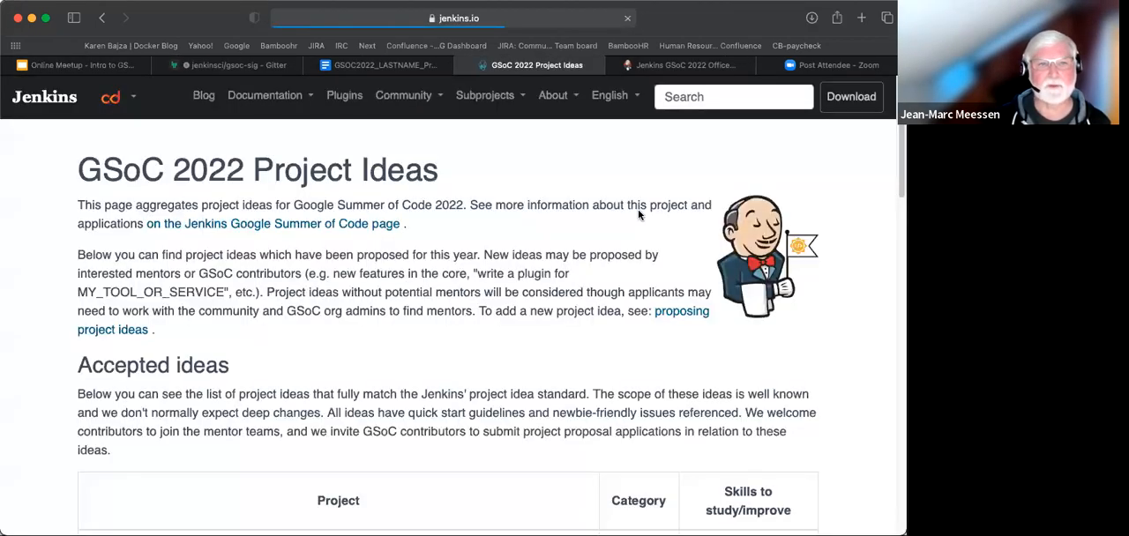
# Scroll the GSoC 2022 Project Ideas page past Accepted ideas down to Draft project ideas
pyautogui.scroll(-3)
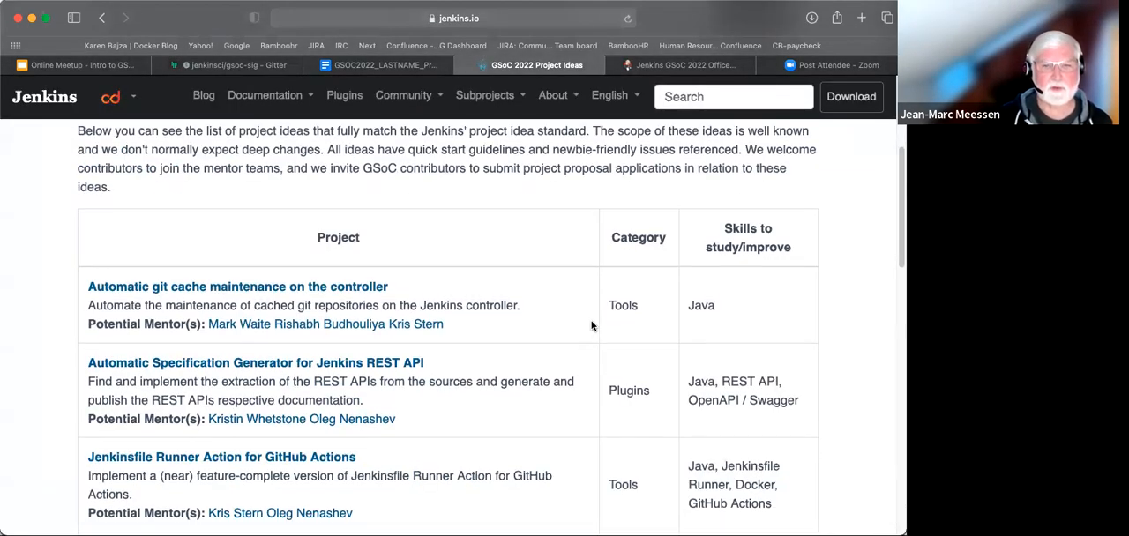
pyautogui.scroll(-3)
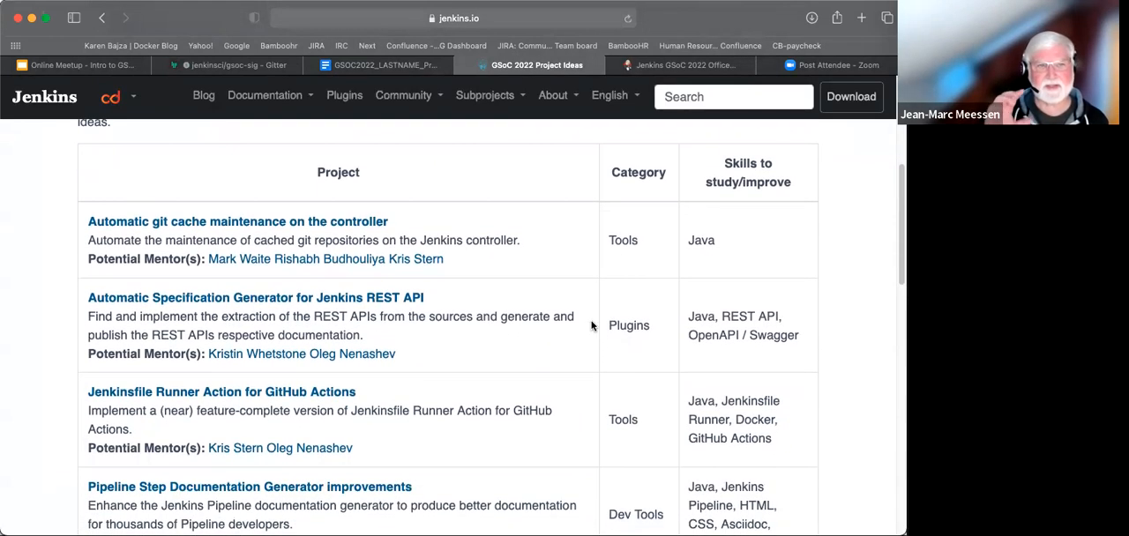
pyautogui.scroll(-3)
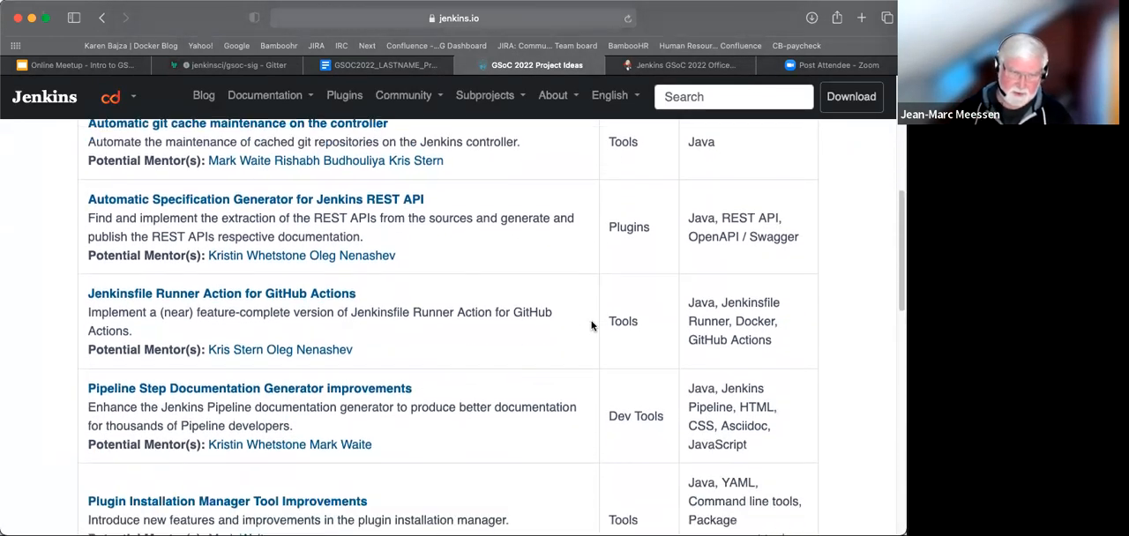
pyautogui.scroll(-3)
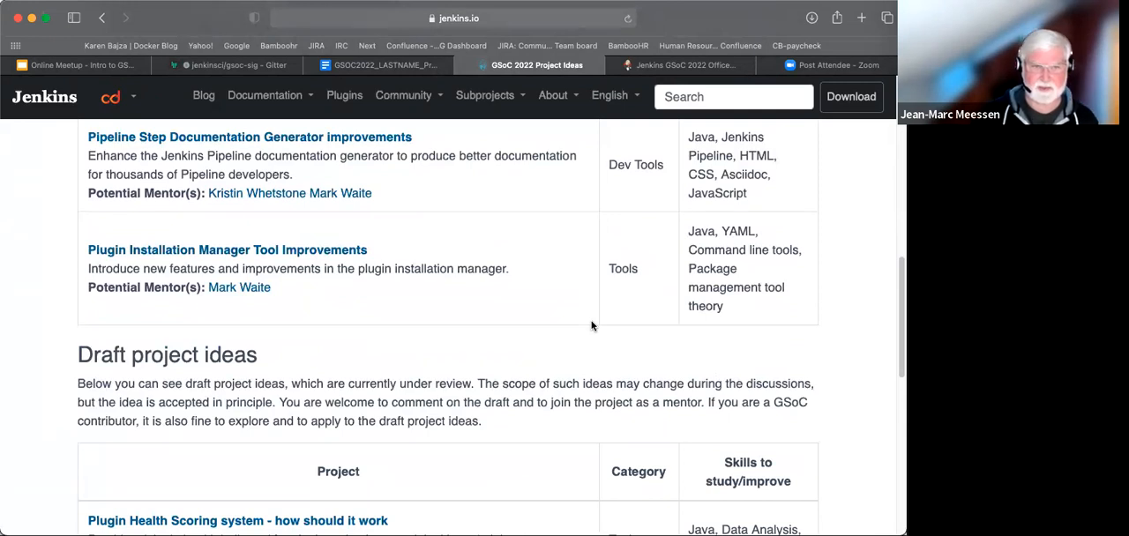
pyautogui.scroll(-3)
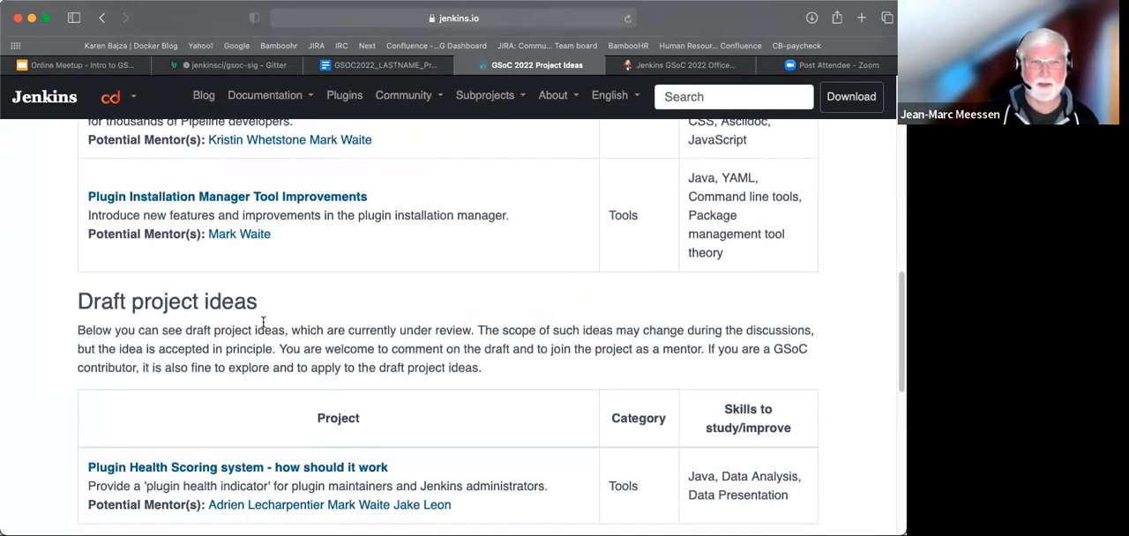
pyautogui.scroll(-3)
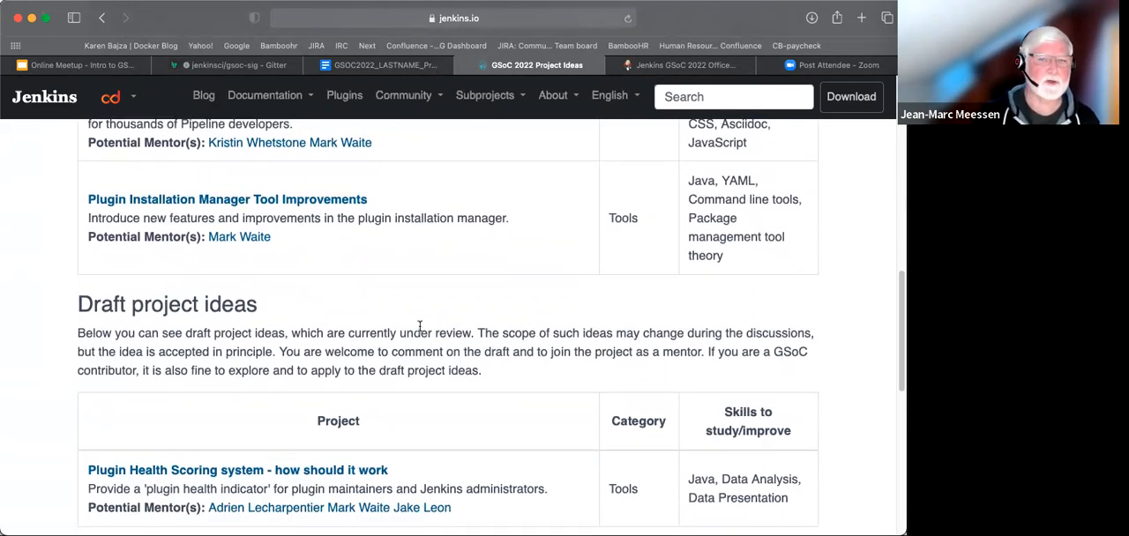
pyautogui.scroll(-3)
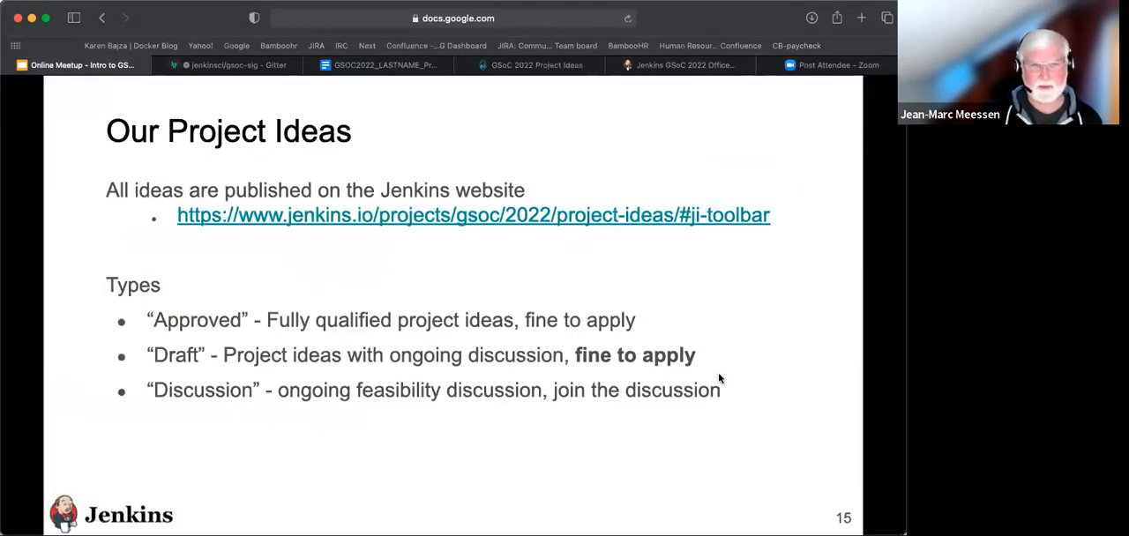
pyautogui.moveTo(738, 403)
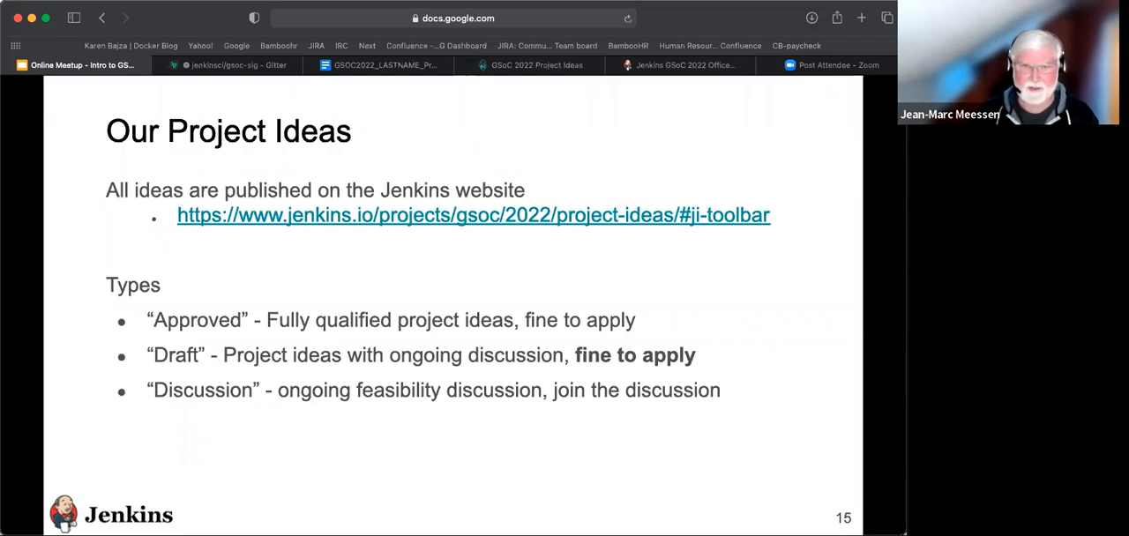
pyautogui.moveTo(635, 145)
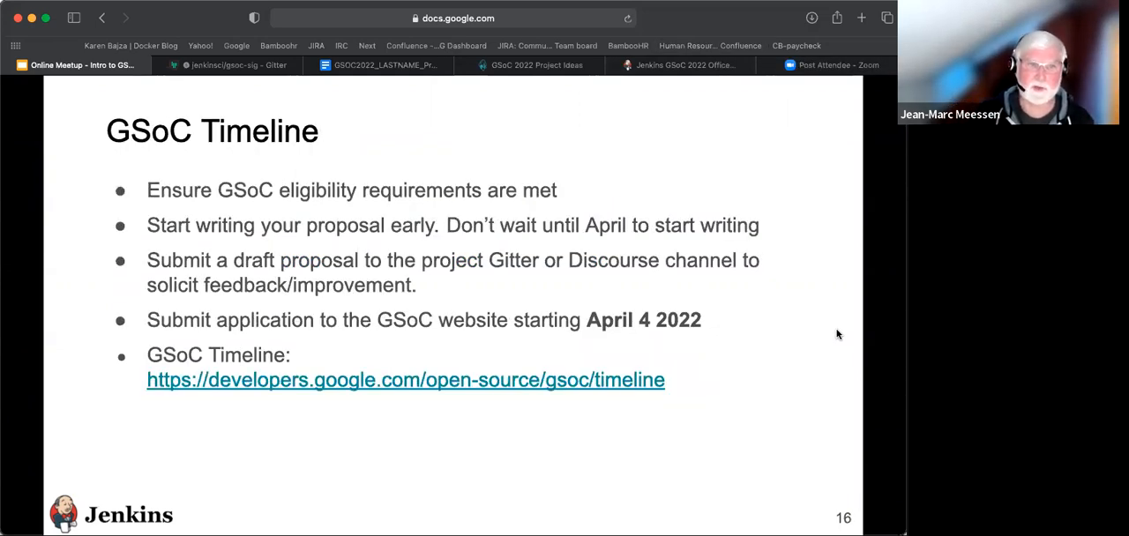
pyautogui.moveTo(861, 321)
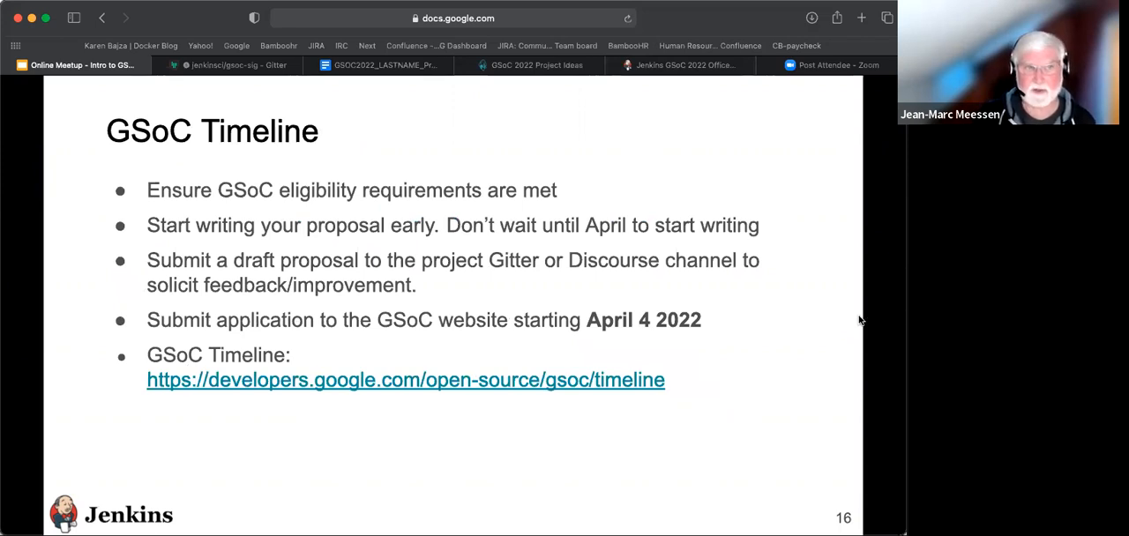
pyautogui.moveTo(864, 318)
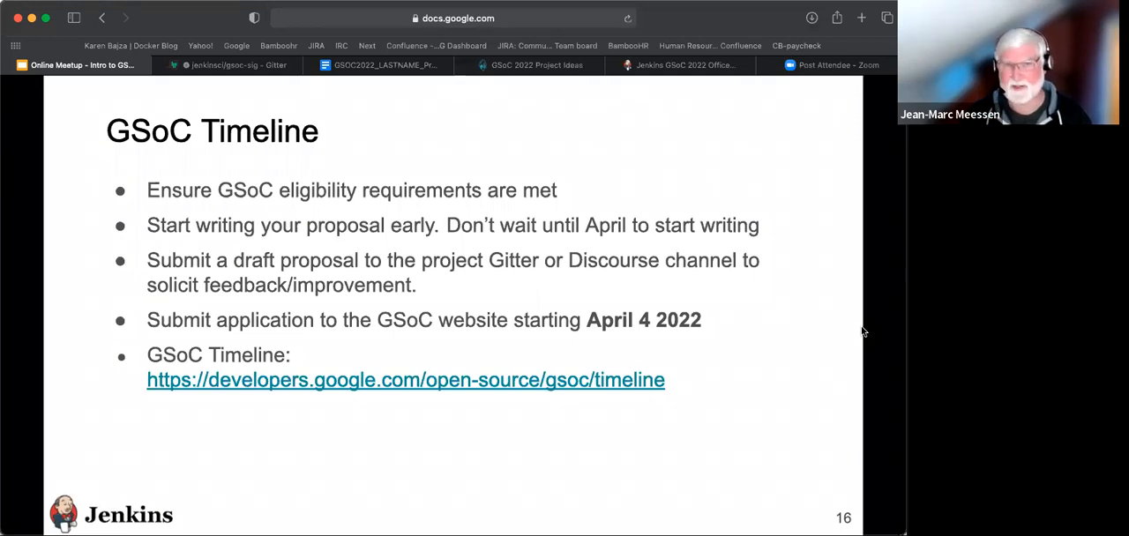
pyautogui.moveTo(870, 339)
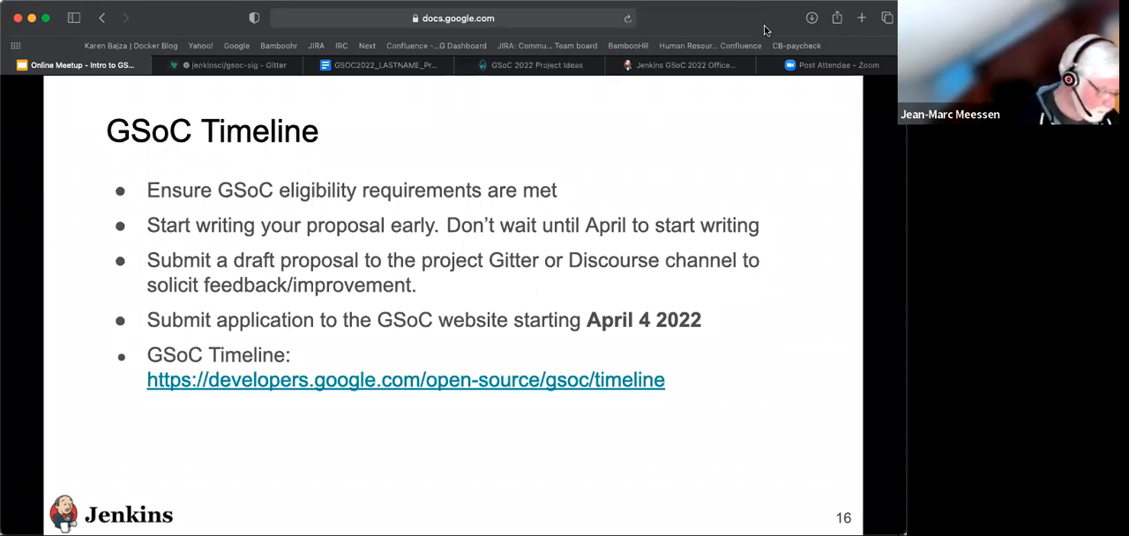
pyautogui.moveTo(879, 416)
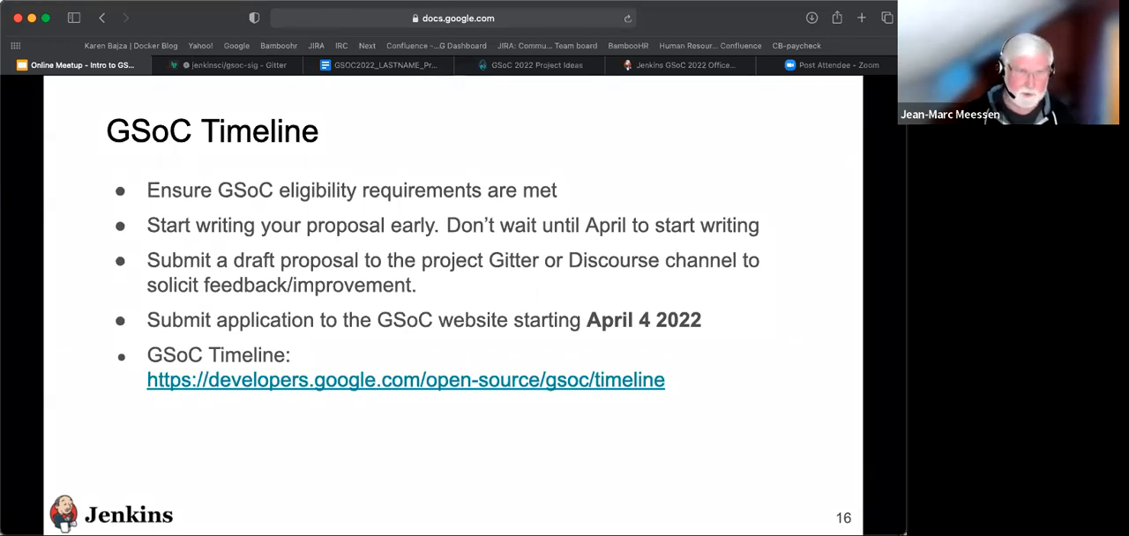
pyautogui.moveTo(709, 405)
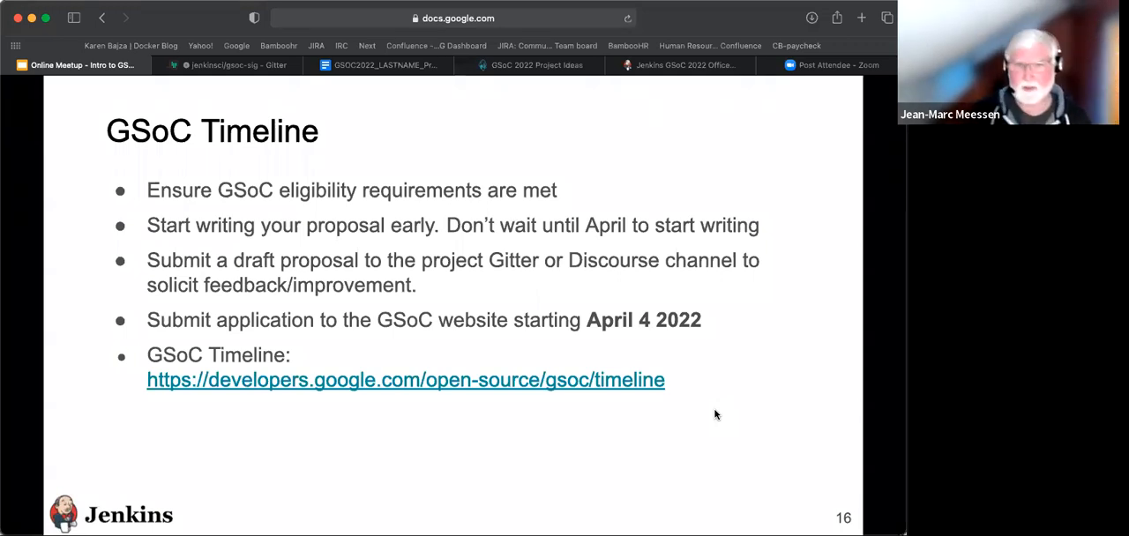
# Advance the presentation to the And Afterwards? timeline slide
pyautogui.press('Right')
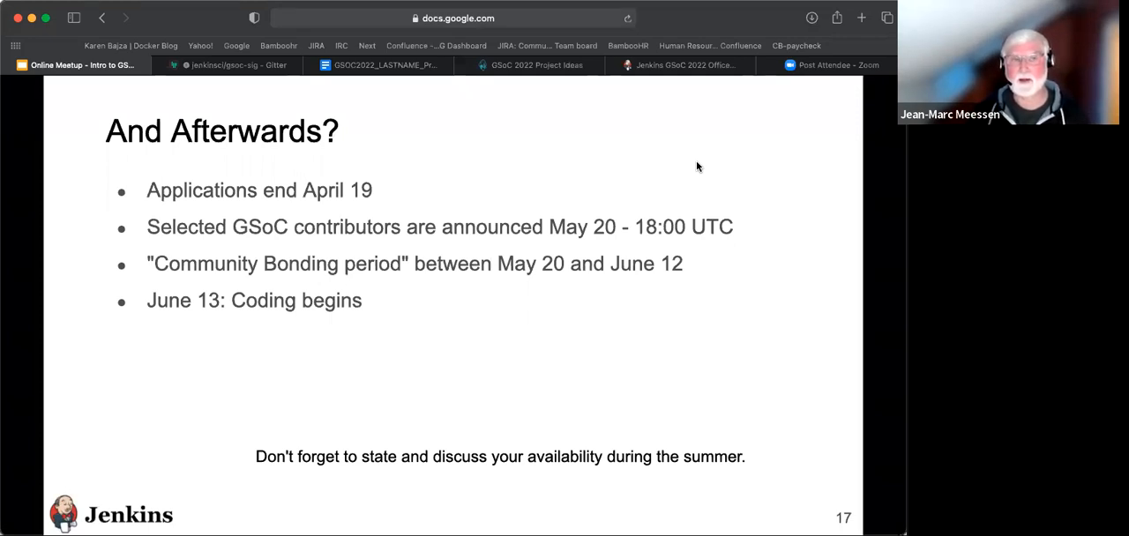
pyautogui.moveTo(392, 30)
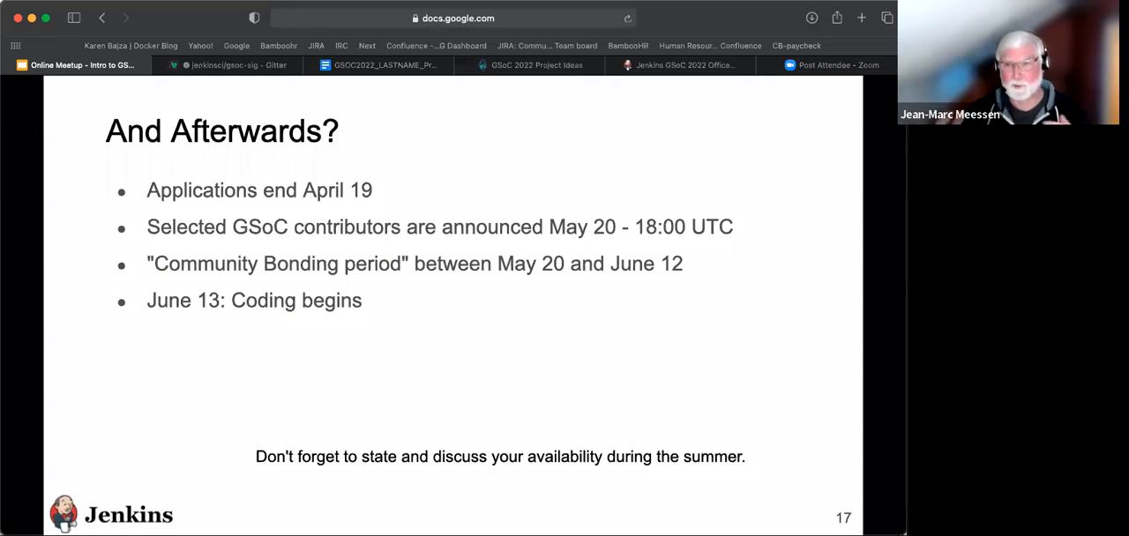
pyautogui.moveTo(797, 179)
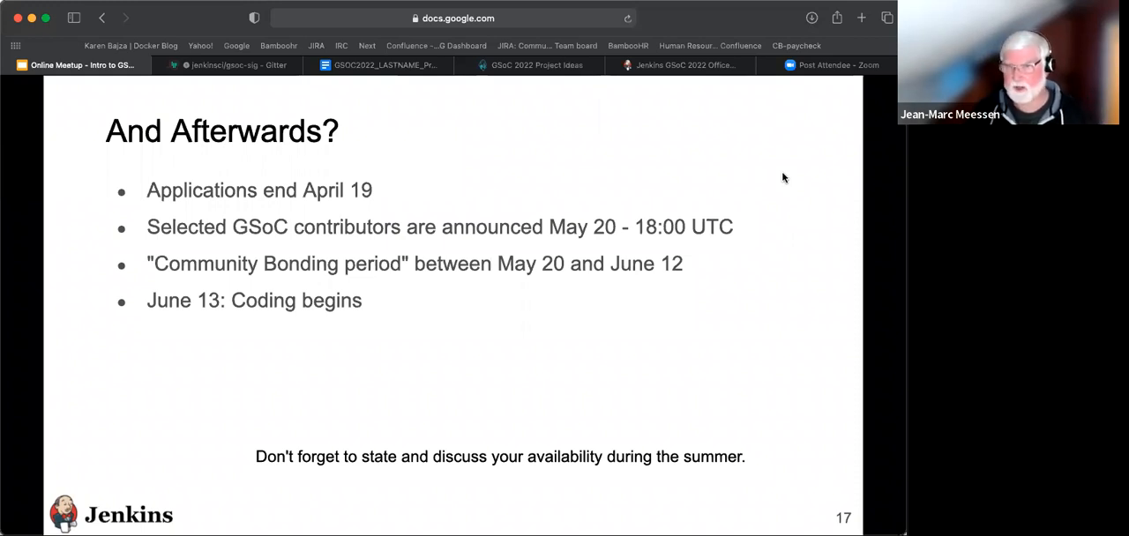
pyautogui.moveTo(847, 293)
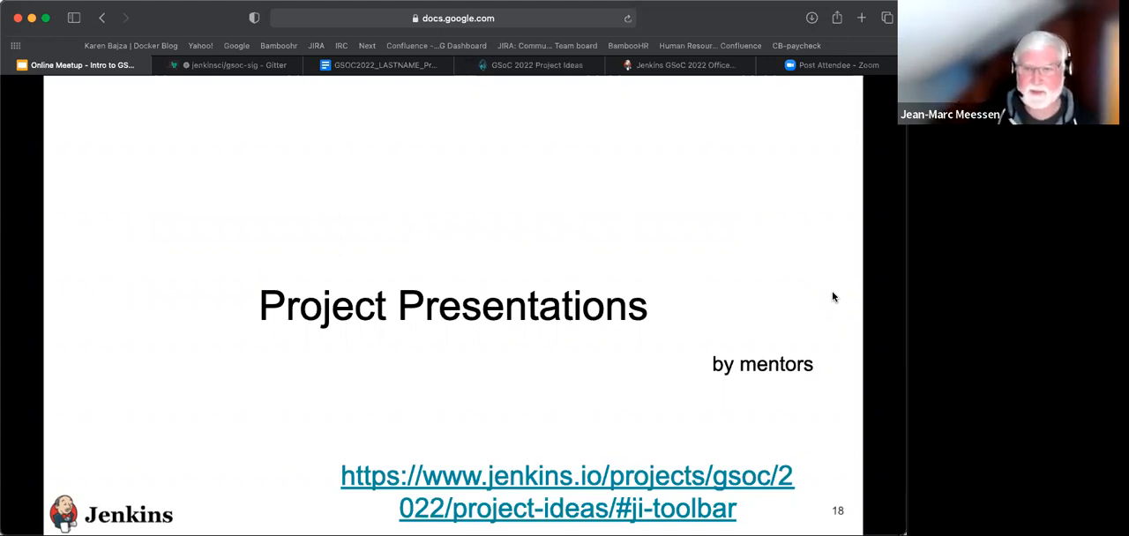
pyautogui.press('right')
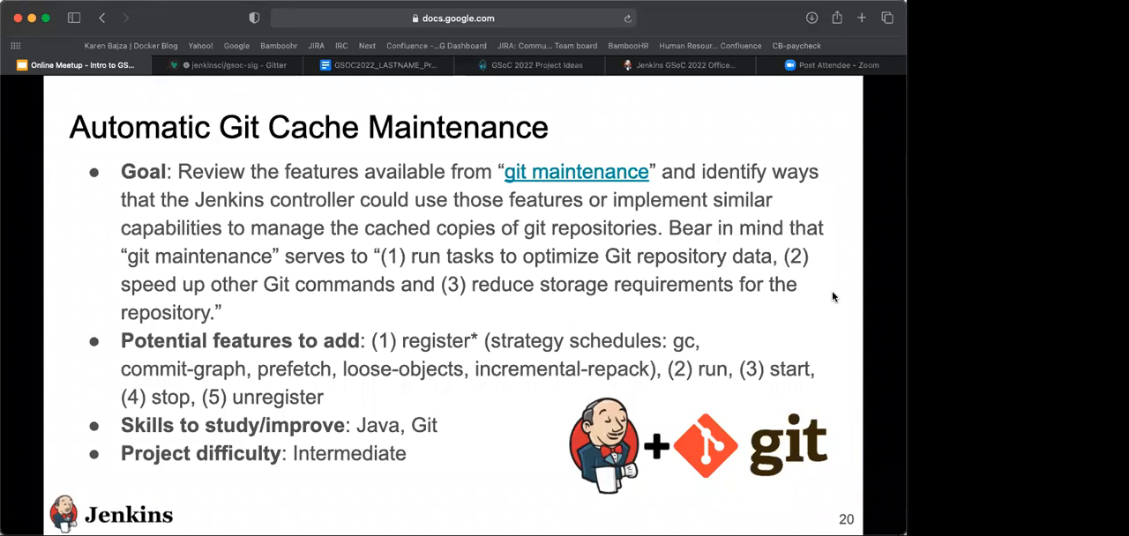
pyautogui.moveTo(829, 300)
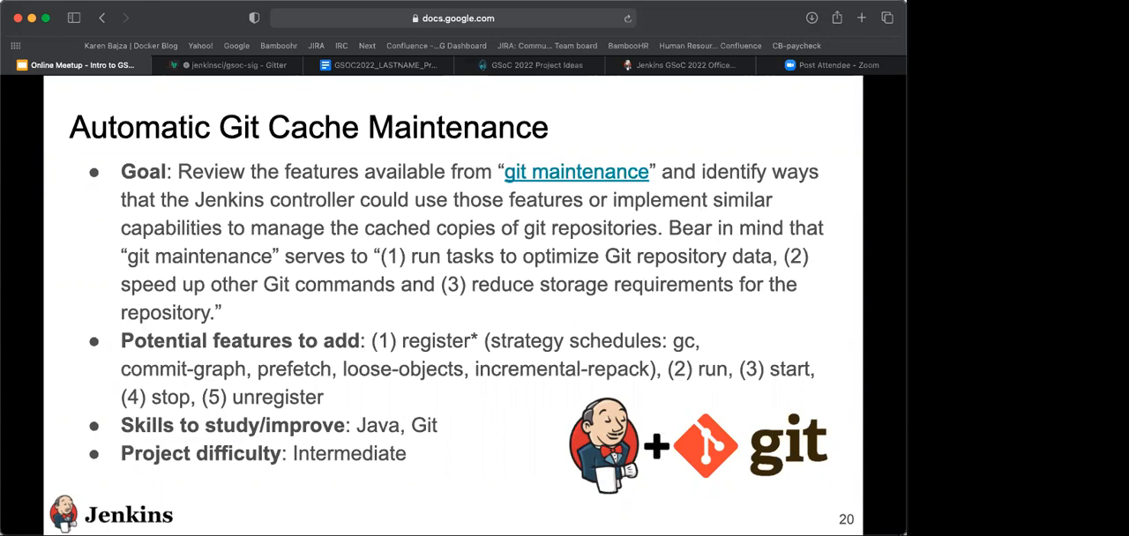
pyautogui.moveTo(752, 279)
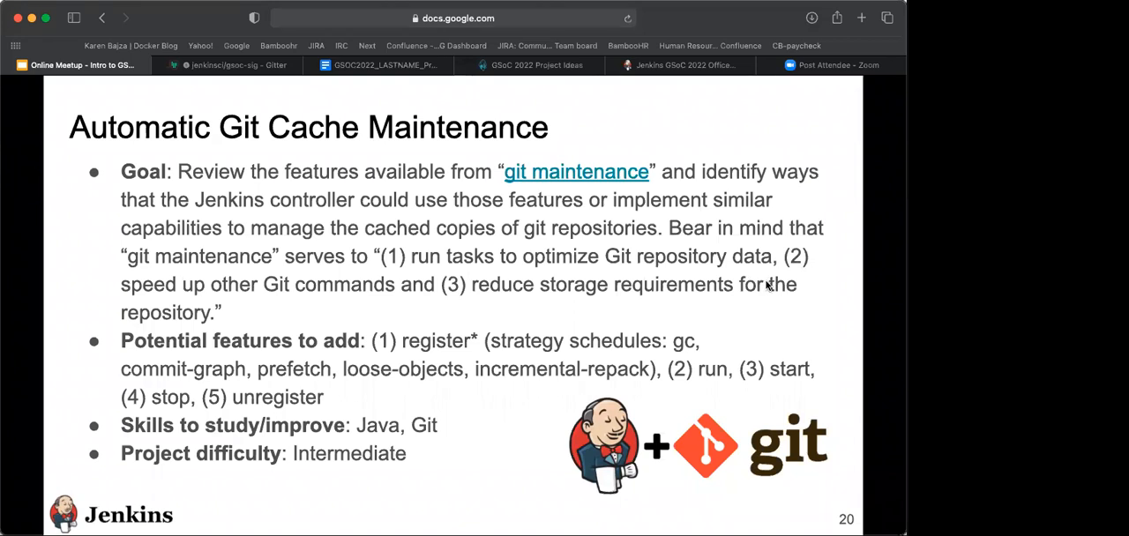
pyautogui.moveTo(826, 268)
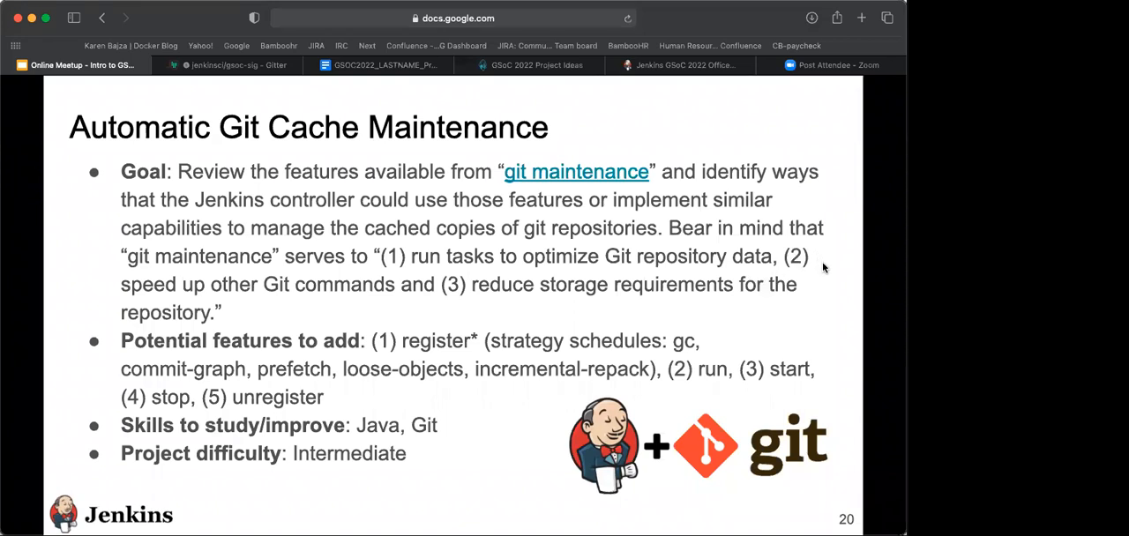
# Advance to slide 21, Automatic Spec Generator for Jenkins REST API
pyautogui.press('right')
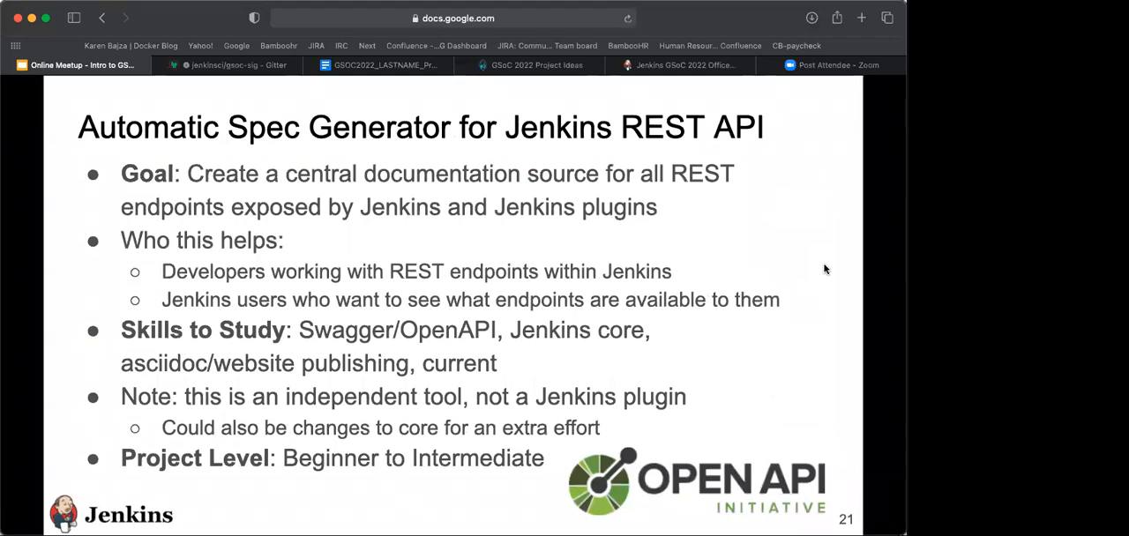
pyautogui.moveTo(801, 367)
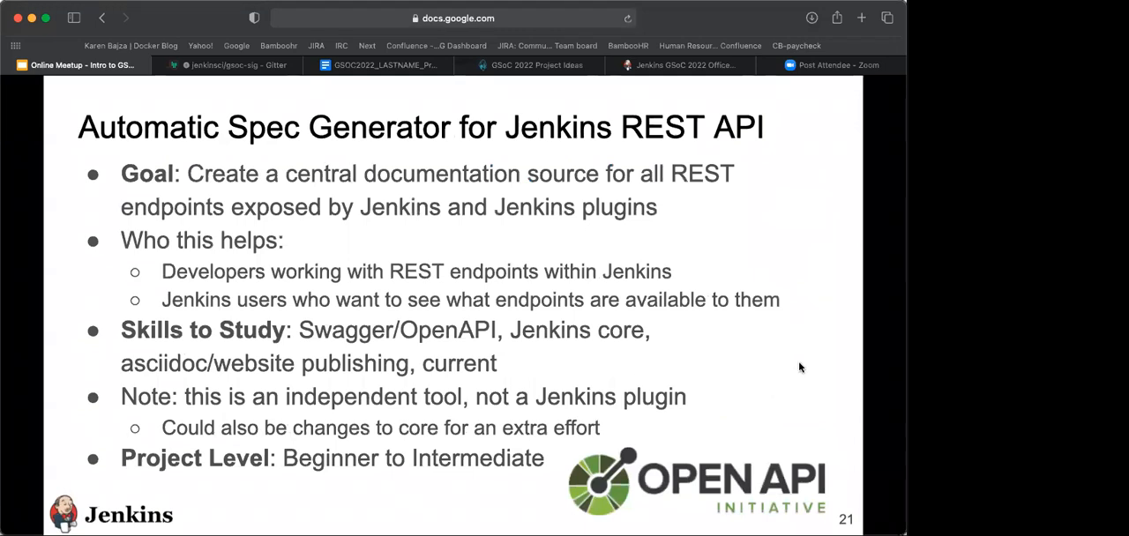
pyautogui.moveTo(799, 371)
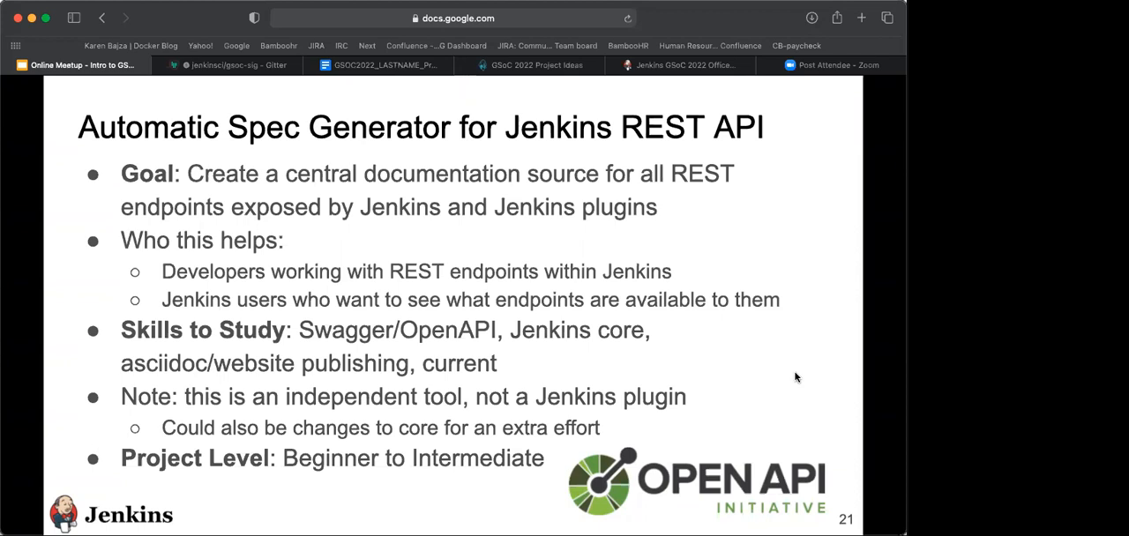
pyautogui.moveTo(792, 381)
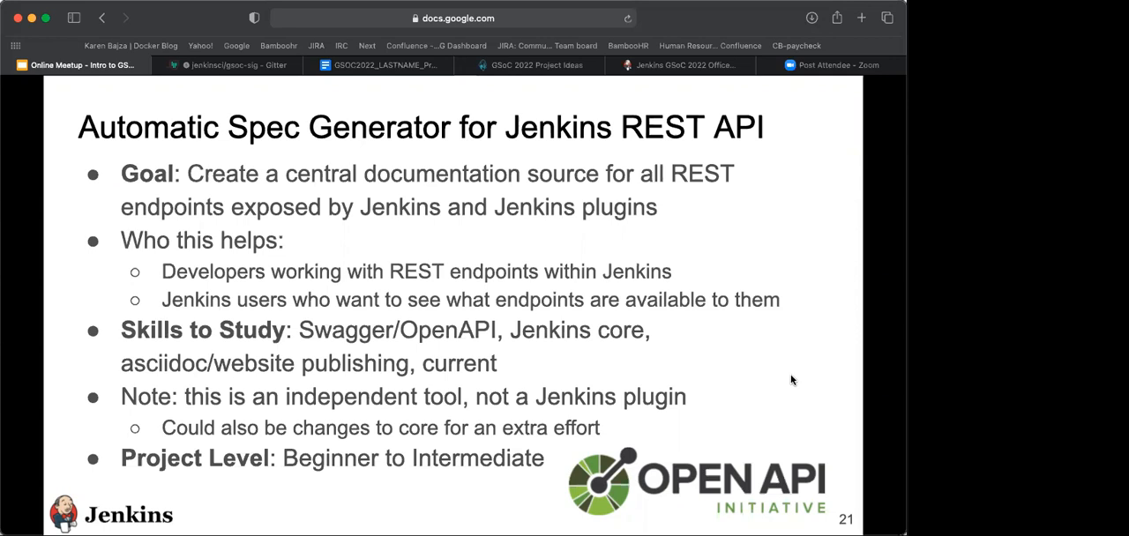
pyautogui.moveTo(790, 381)
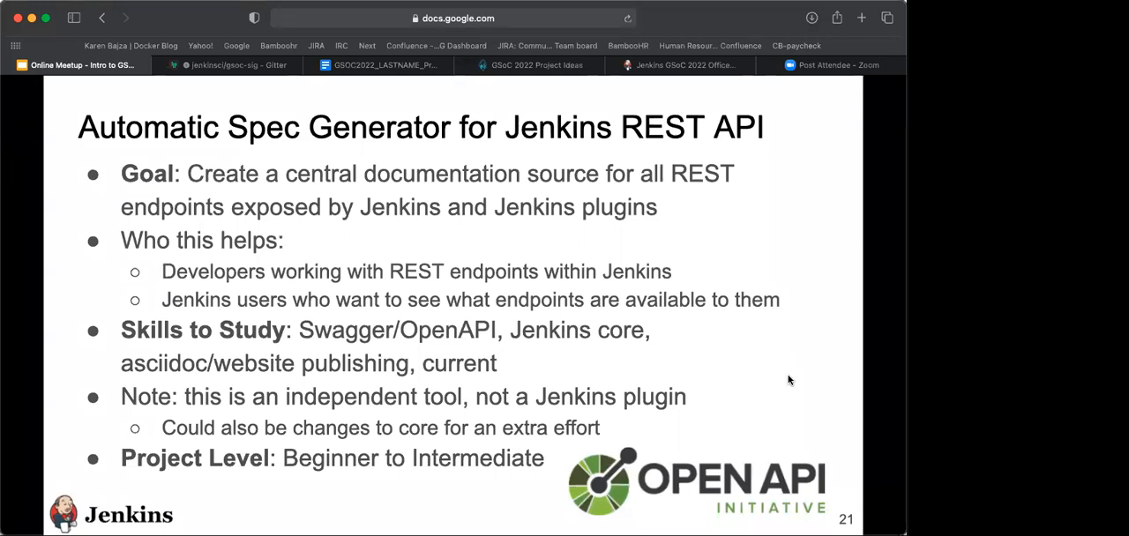
pyautogui.moveTo(877, 333)
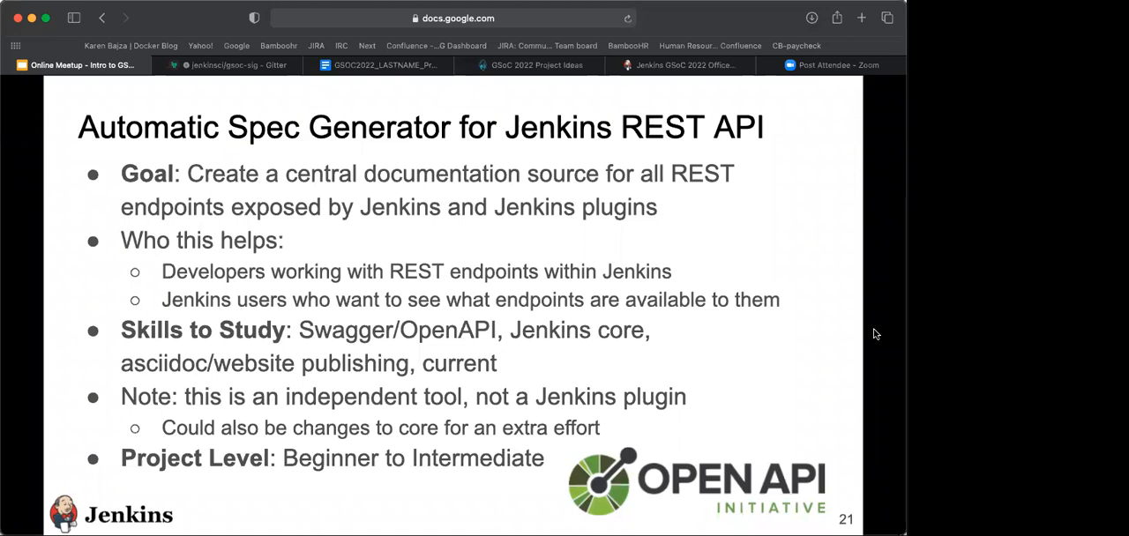
# Advance to slide 22, Jenkinsfile Runner Action For GitHub Actions
pyautogui.press('right')
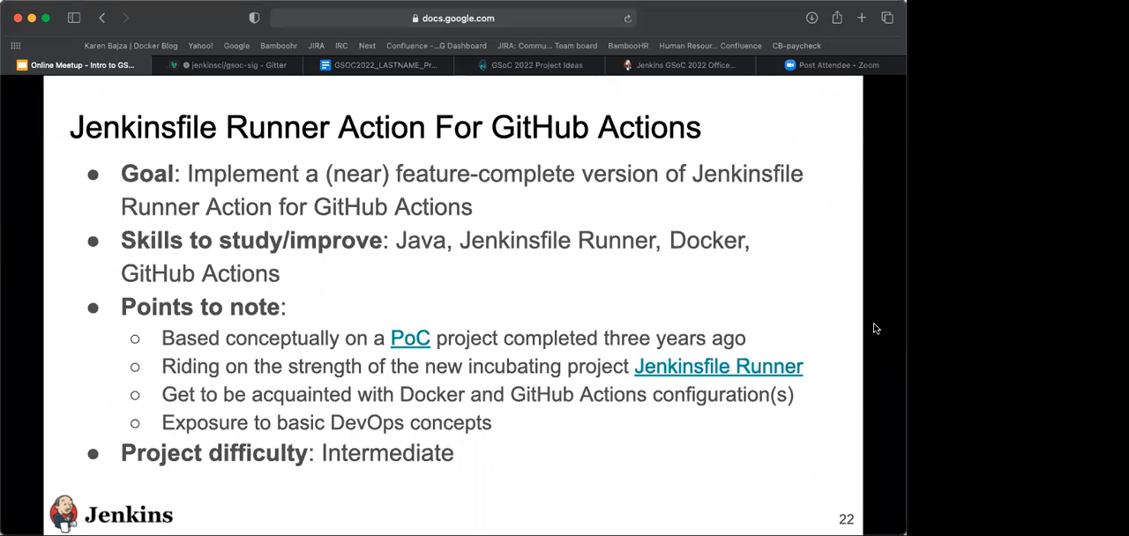
pyautogui.moveTo(856, 303)
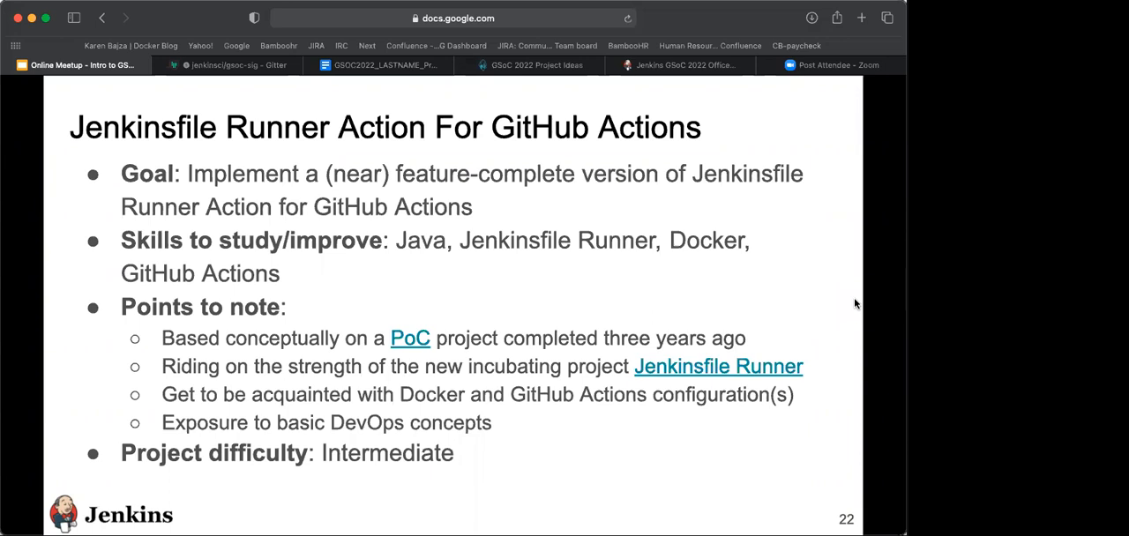
# Advance to slide 23, Pipeline Step Documentation Generator
pyautogui.press('Right')
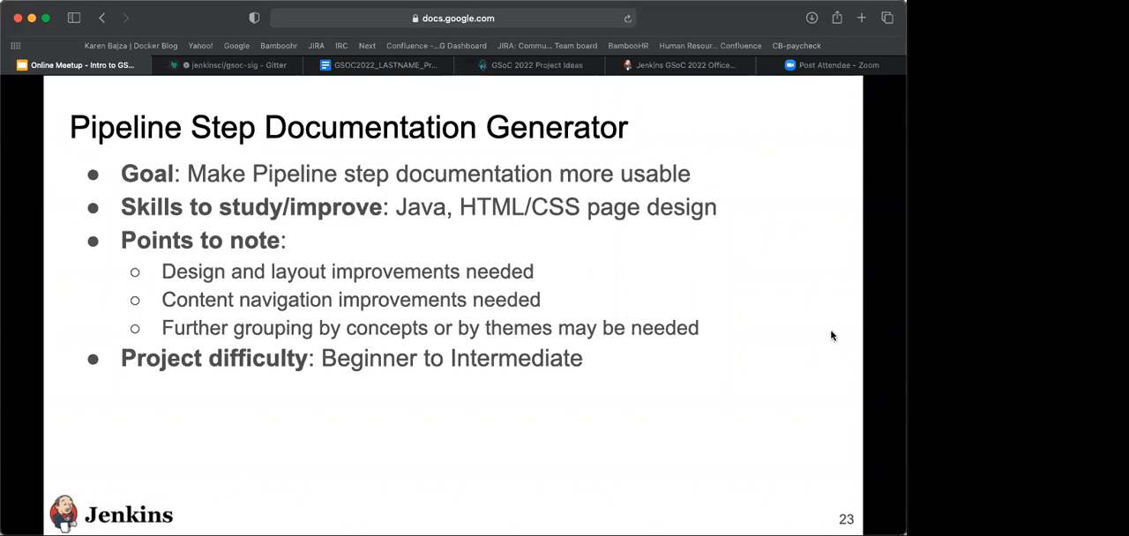
pyautogui.moveTo(840, 265)
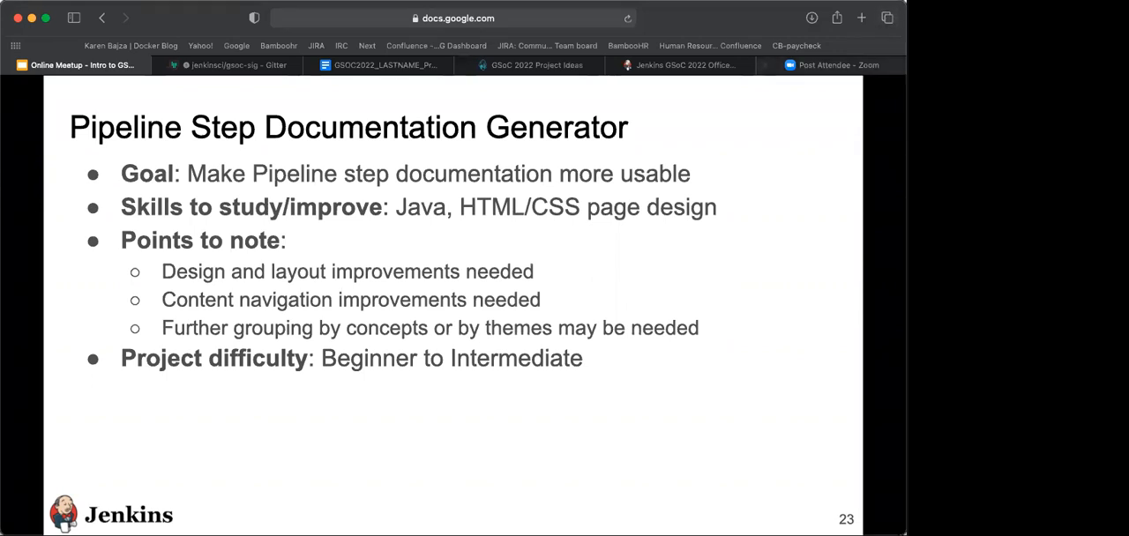
# Advance through the next project slides to slide 24, Plugin Installation Manager Tool Improvements
pyautogui.press('right')
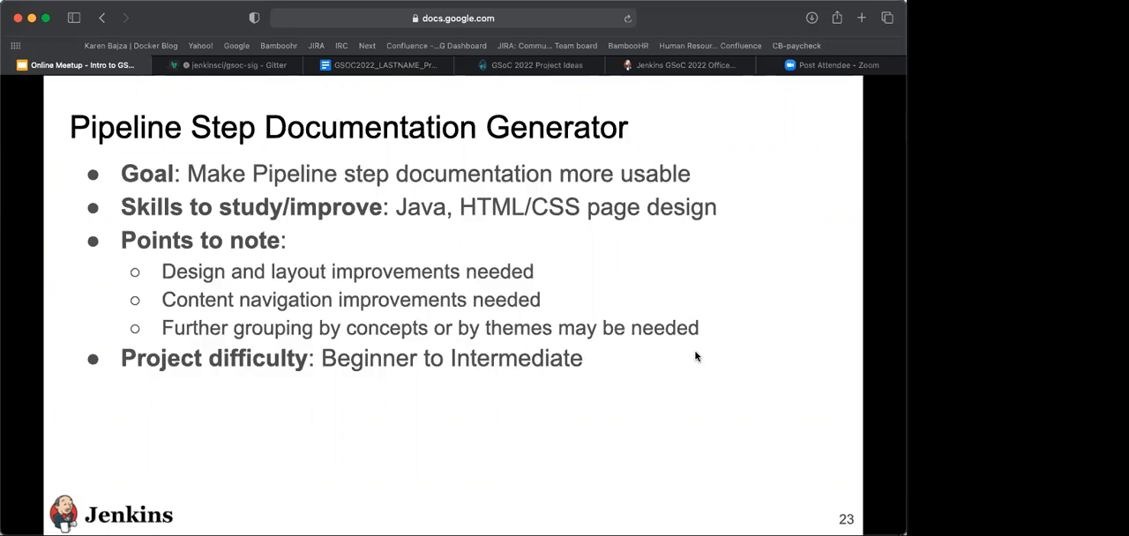
pyautogui.press('Right')
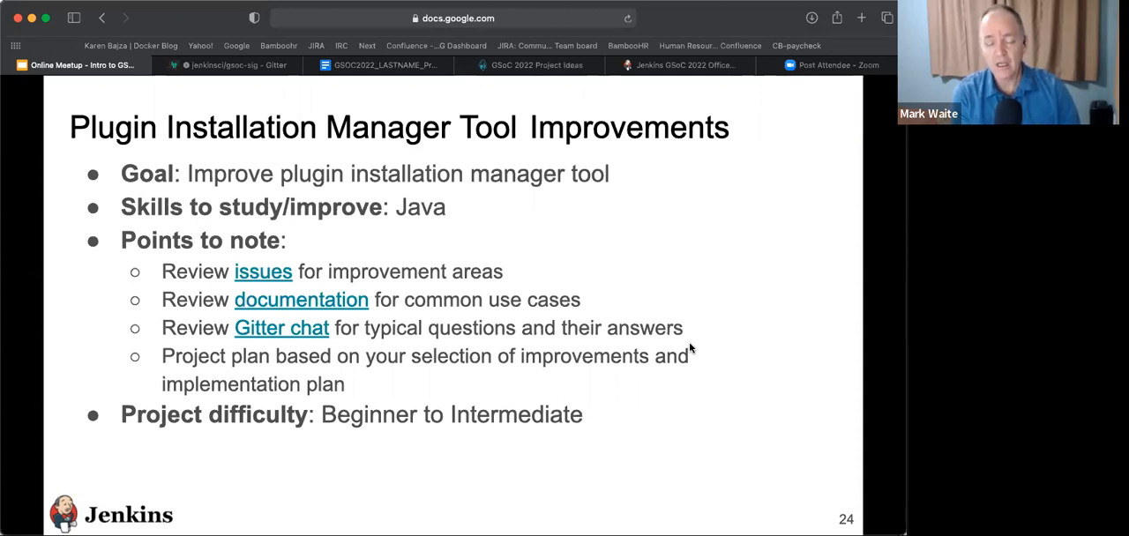
pyautogui.moveTo(820, 331)
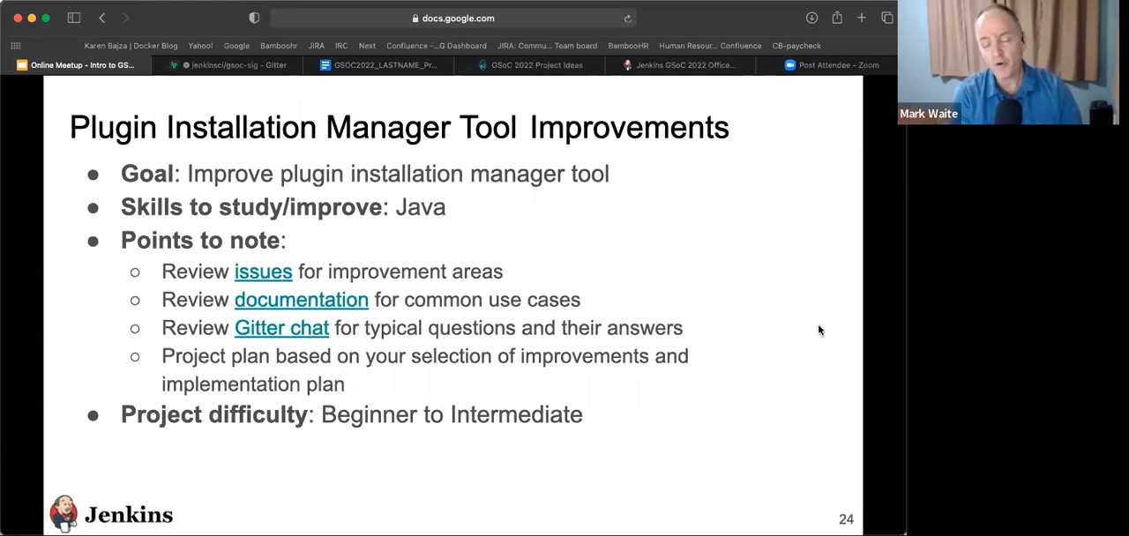
pyautogui.moveTo(787, 341)
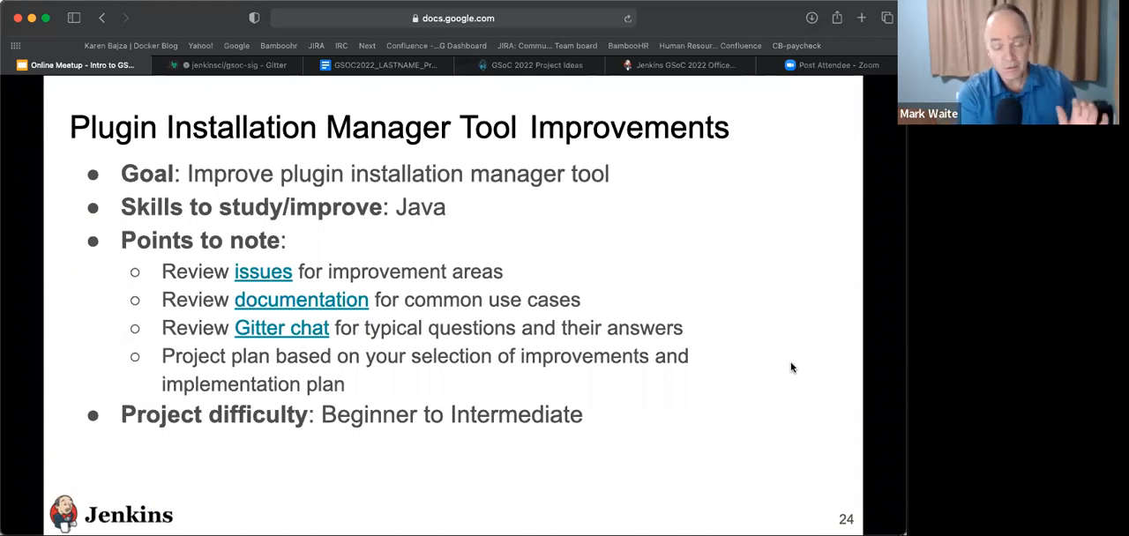
pyautogui.moveTo(820, 349)
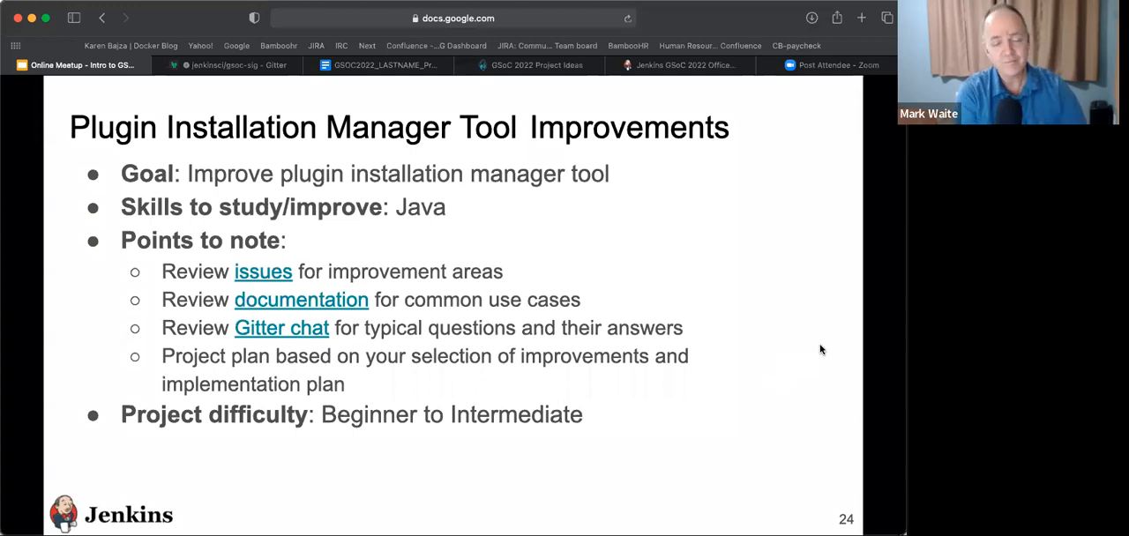
# Advance from slide 24 to slide 25, Plugin Health Scoring System
pyautogui.press('right')
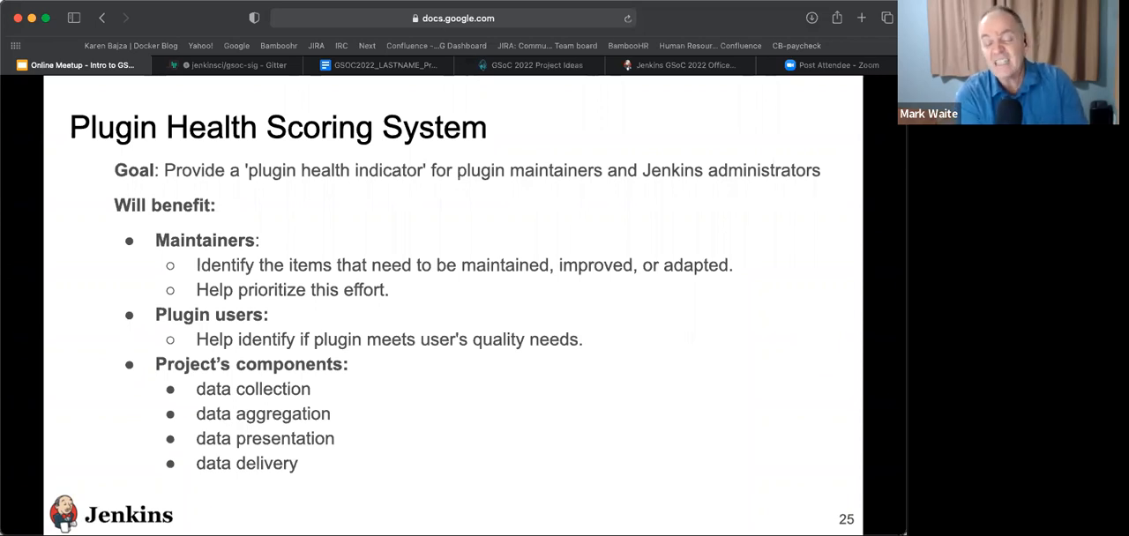
pyautogui.moveTo(842, 353)
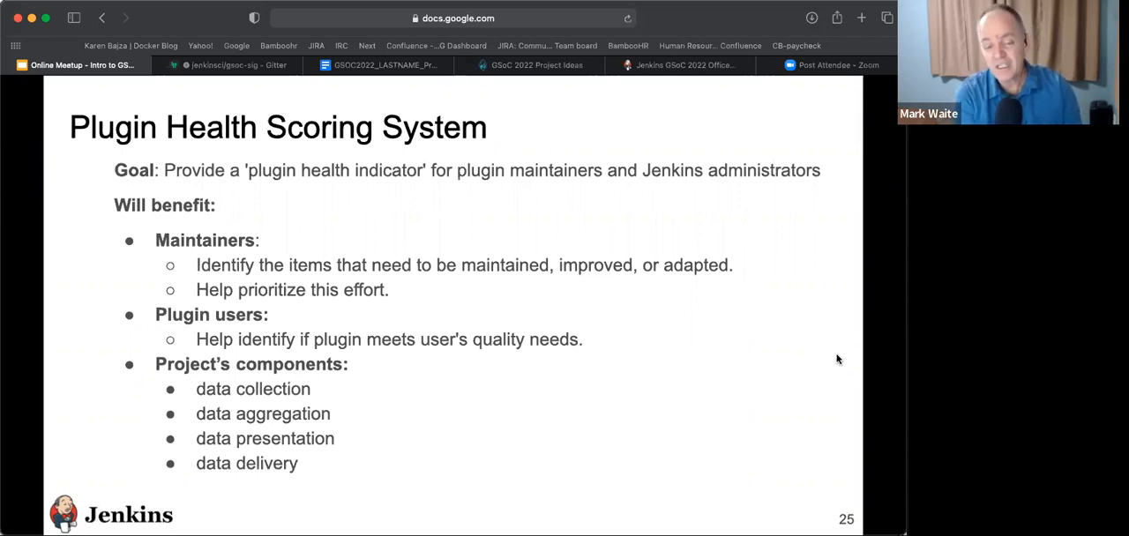
pyautogui.moveTo(836, 363)
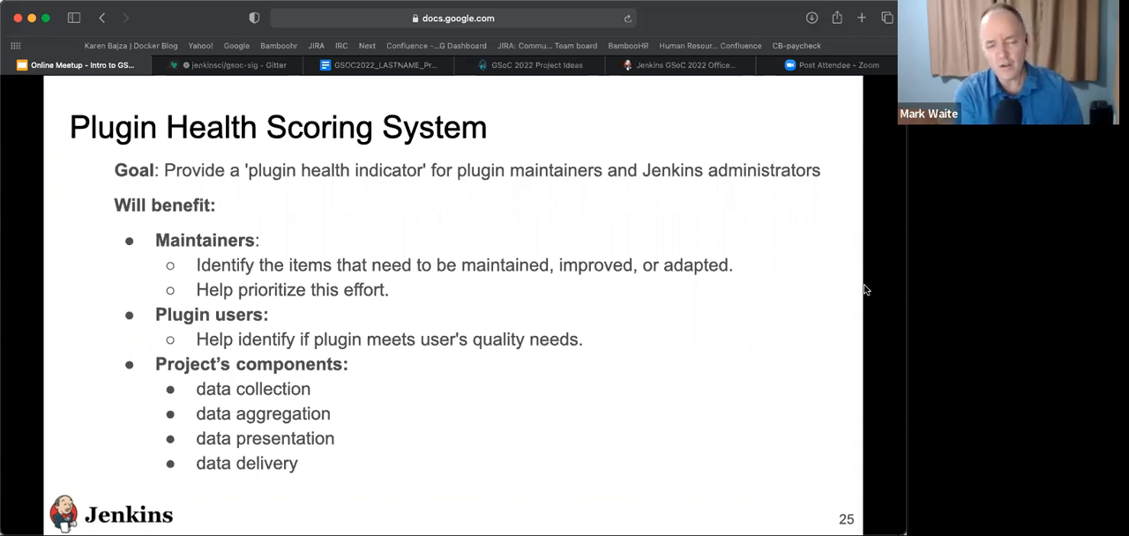
pyautogui.moveTo(886, 300)
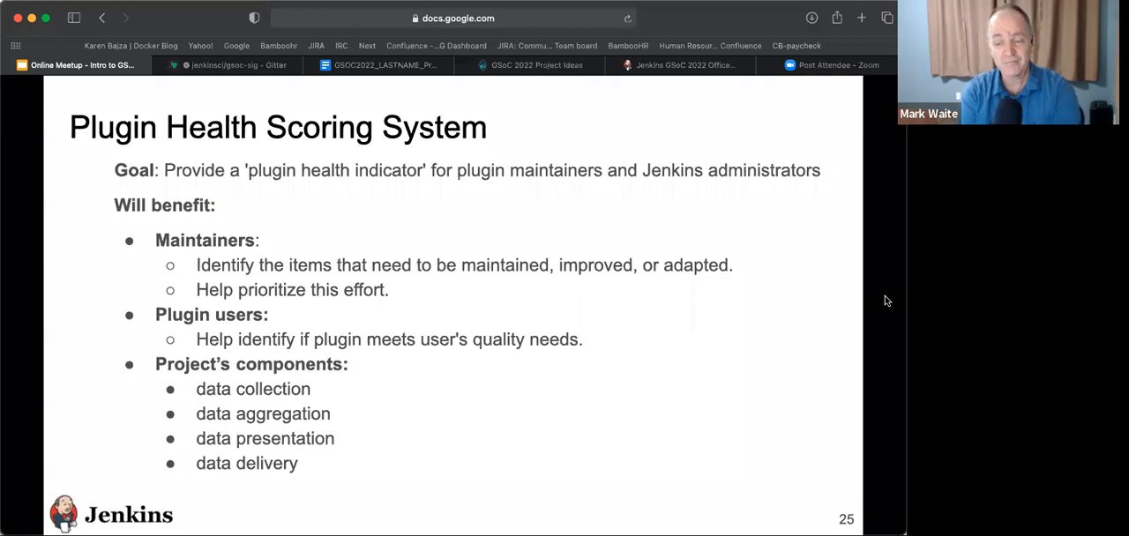
pyautogui.press('right')
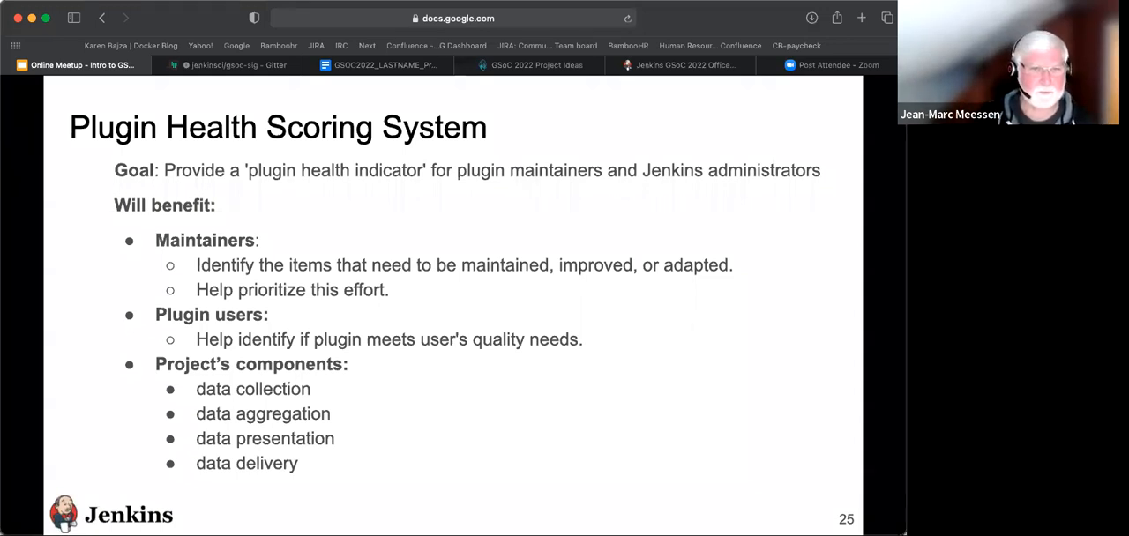
pyautogui.press('right')
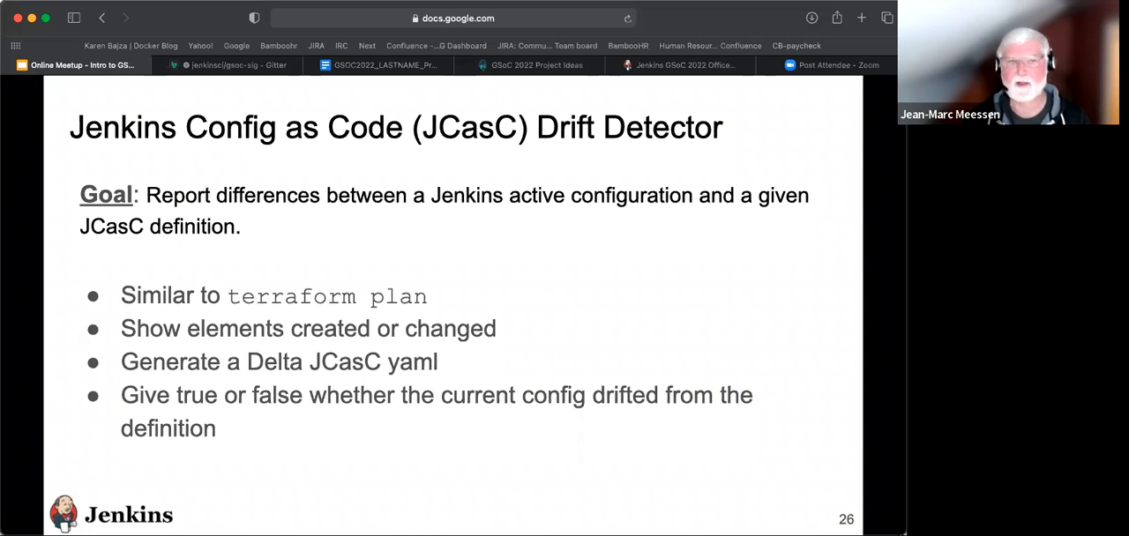
pyautogui.moveTo(798, 408)
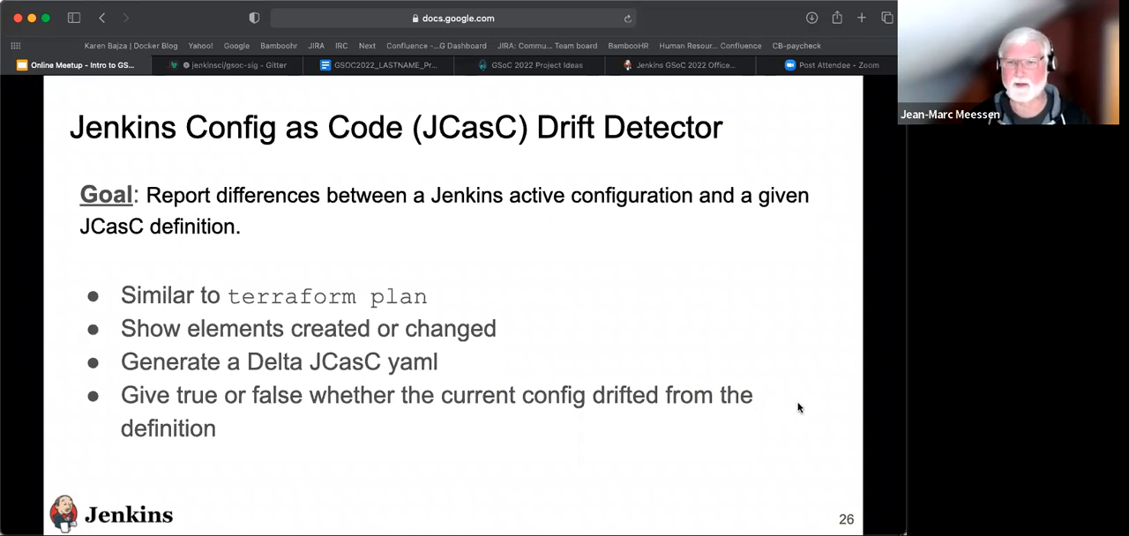
pyautogui.moveTo(890, 376)
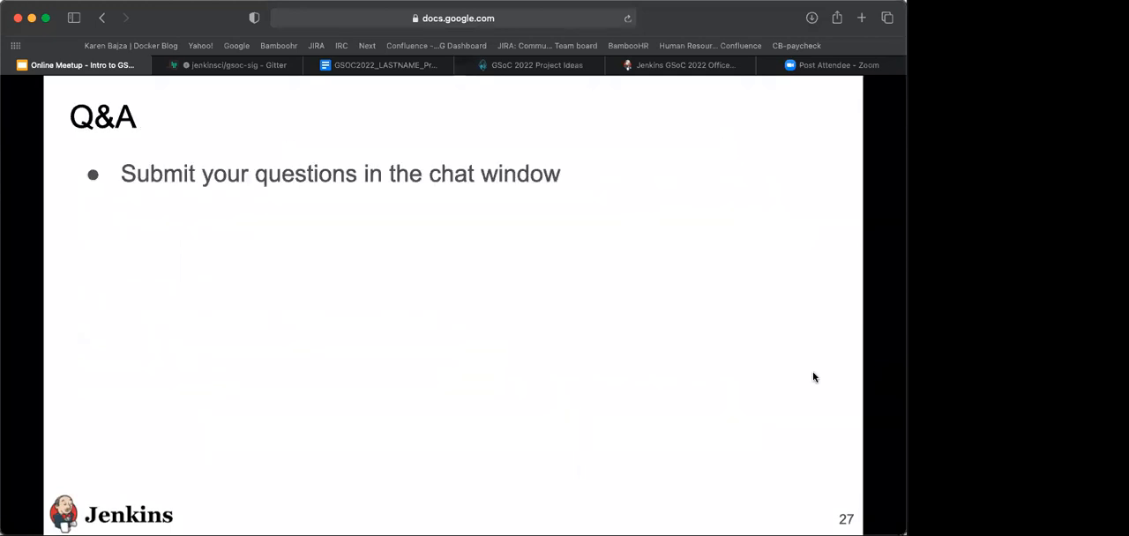
pyautogui.moveTo(805, 377)
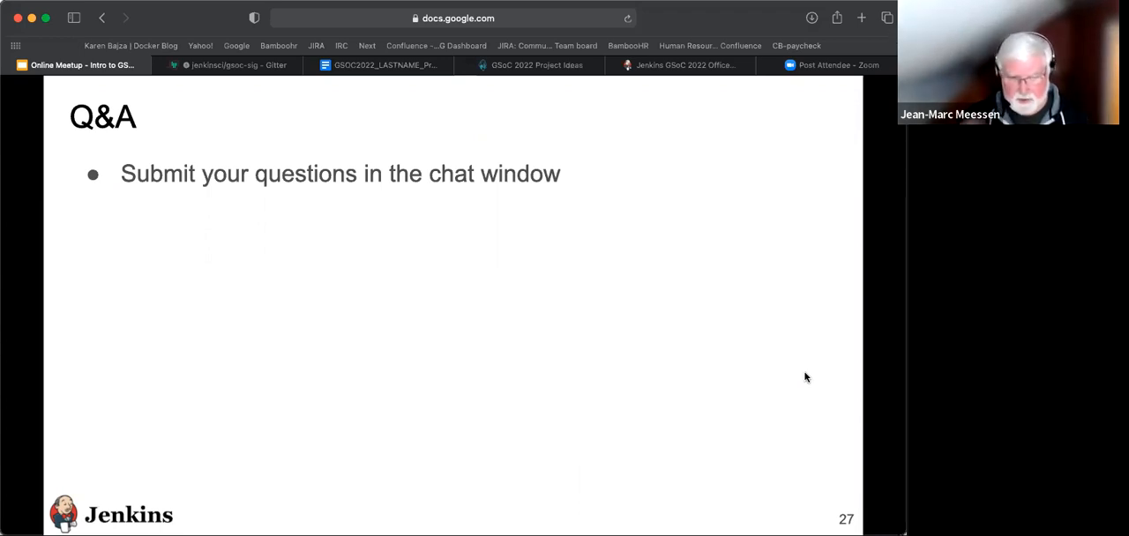
pyautogui.moveTo(879, 303)
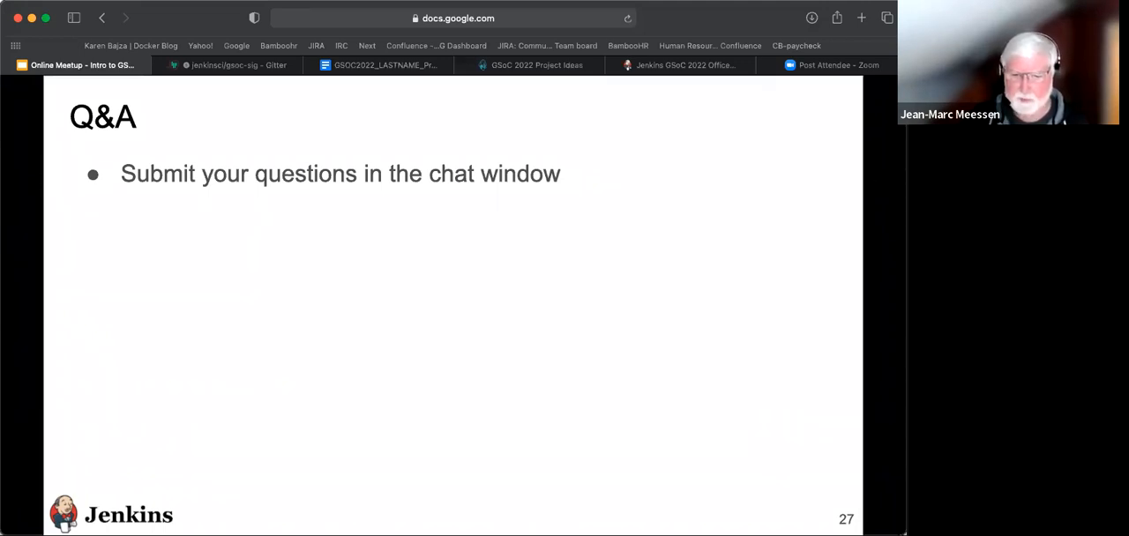
pyautogui.moveTo(755, 279)
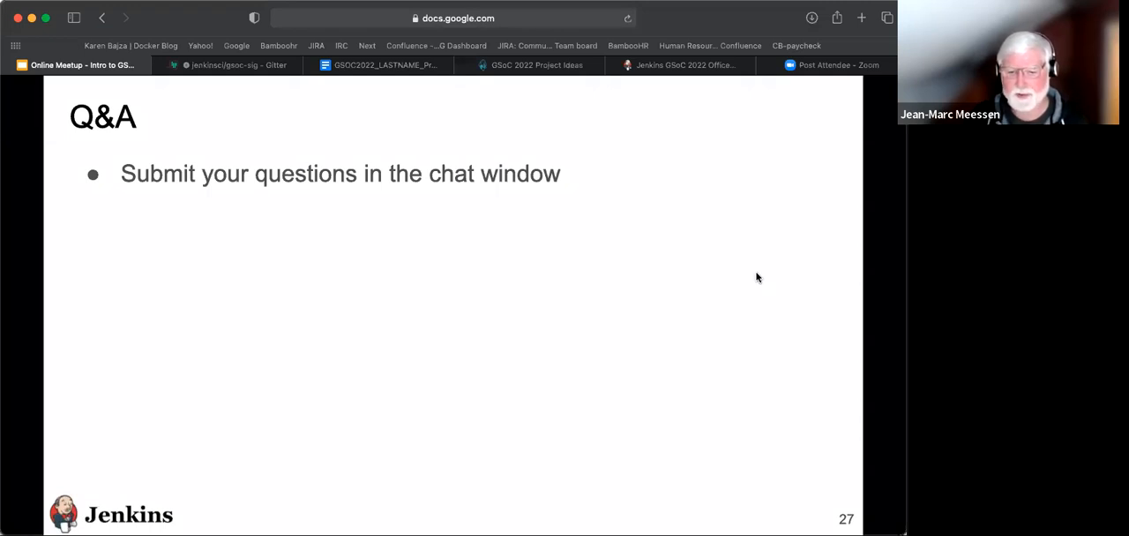
pyautogui.moveTo(755, 280)
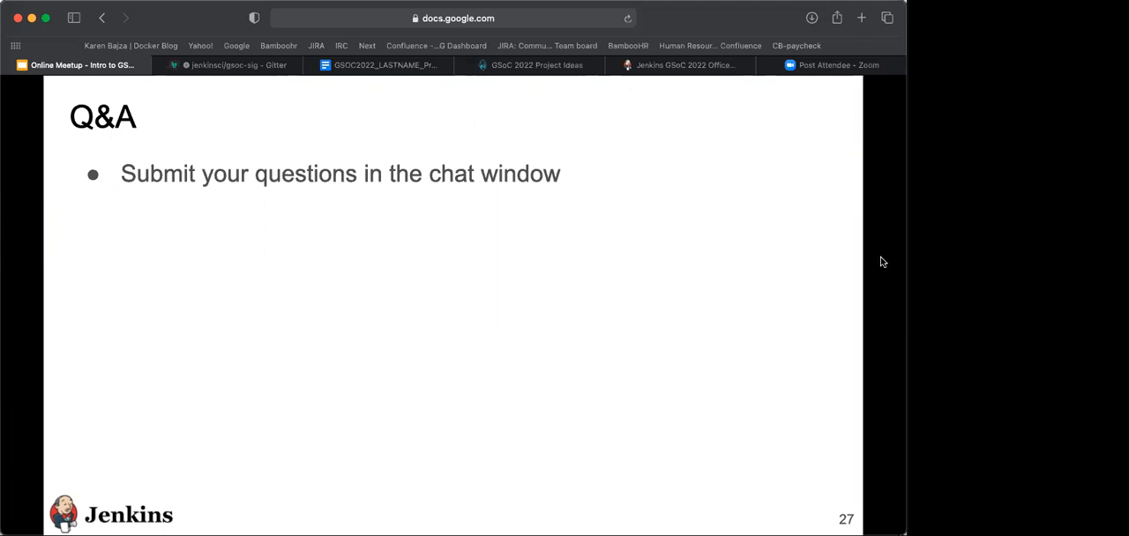
pyautogui.moveTo(886, 264)
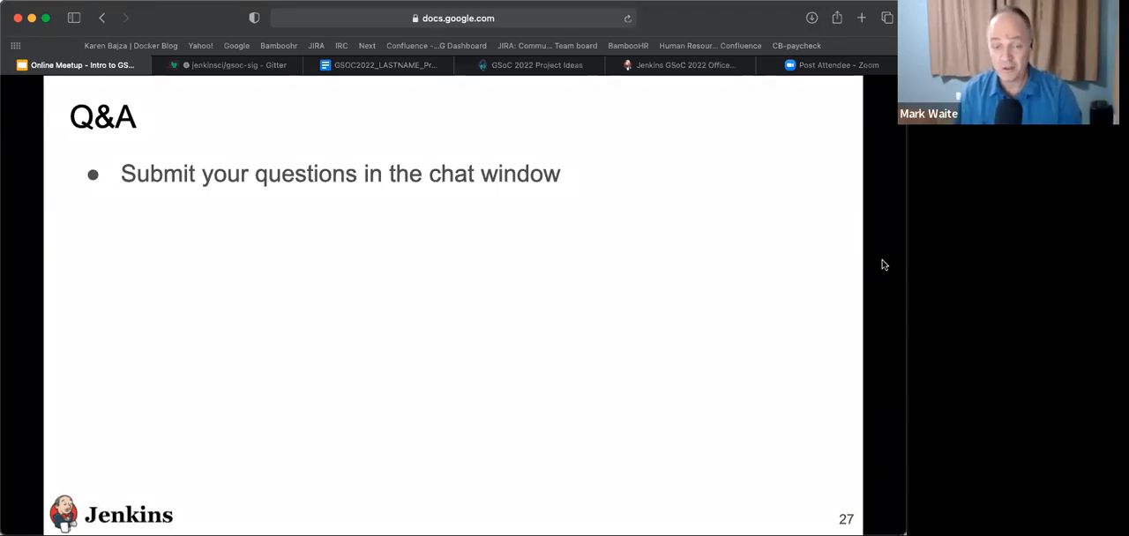
pyautogui.moveTo(877, 241)
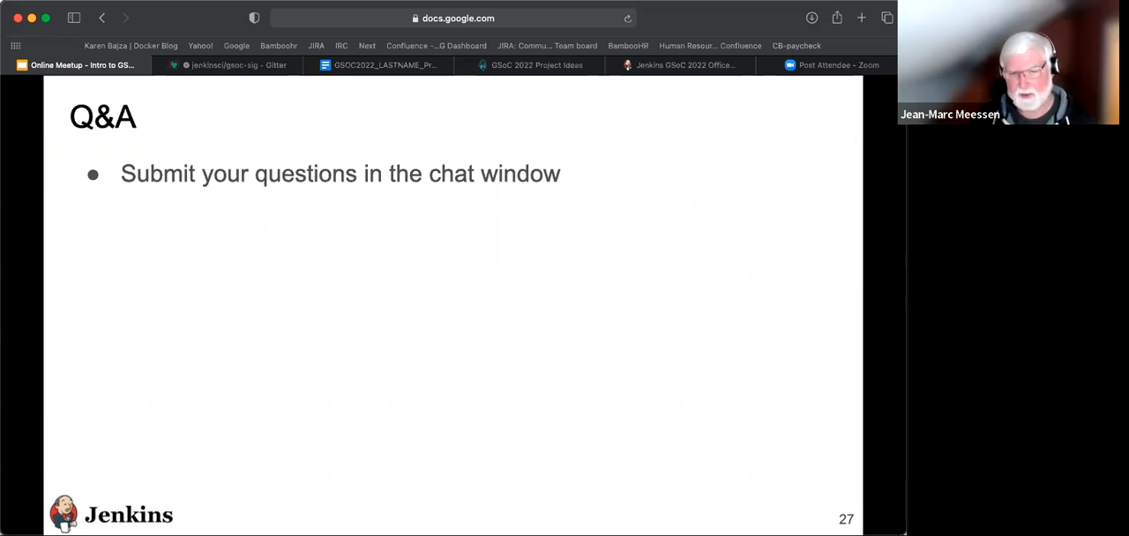
pyautogui.moveTo(801, 208)
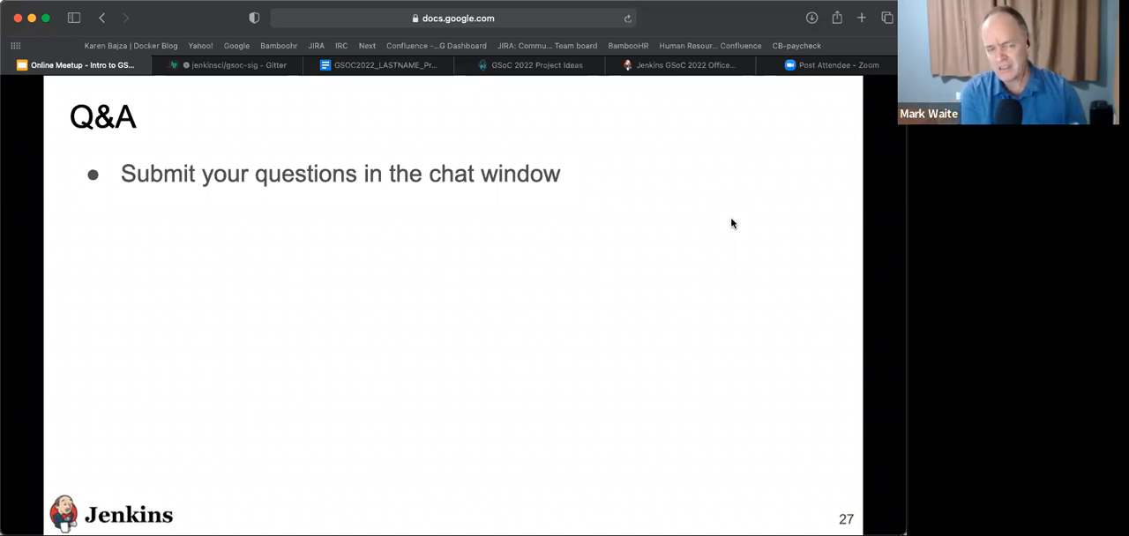
pyautogui.moveTo(861, 143)
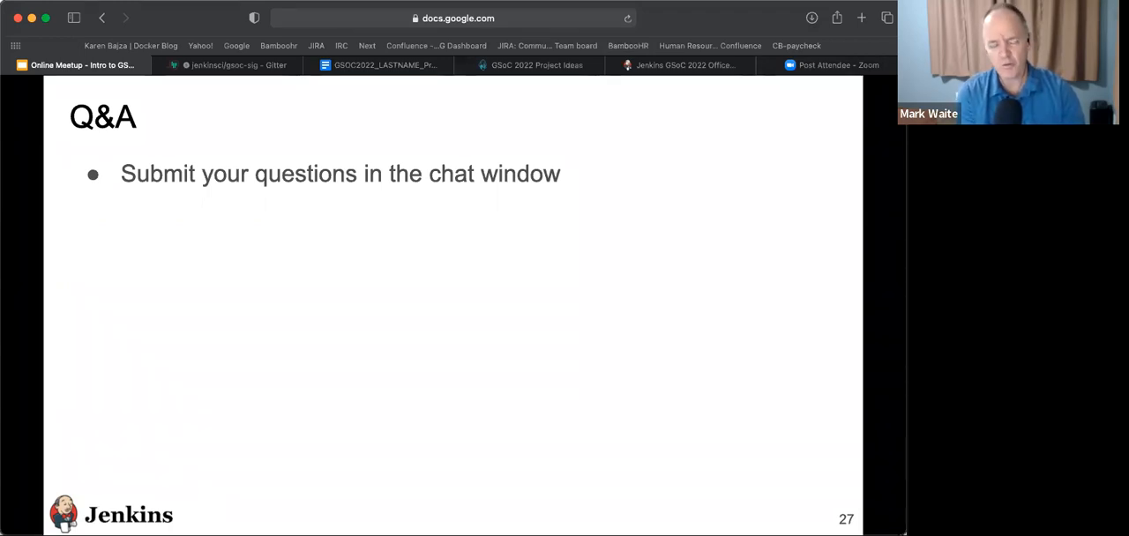
pyautogui.moveTo(716, 151)
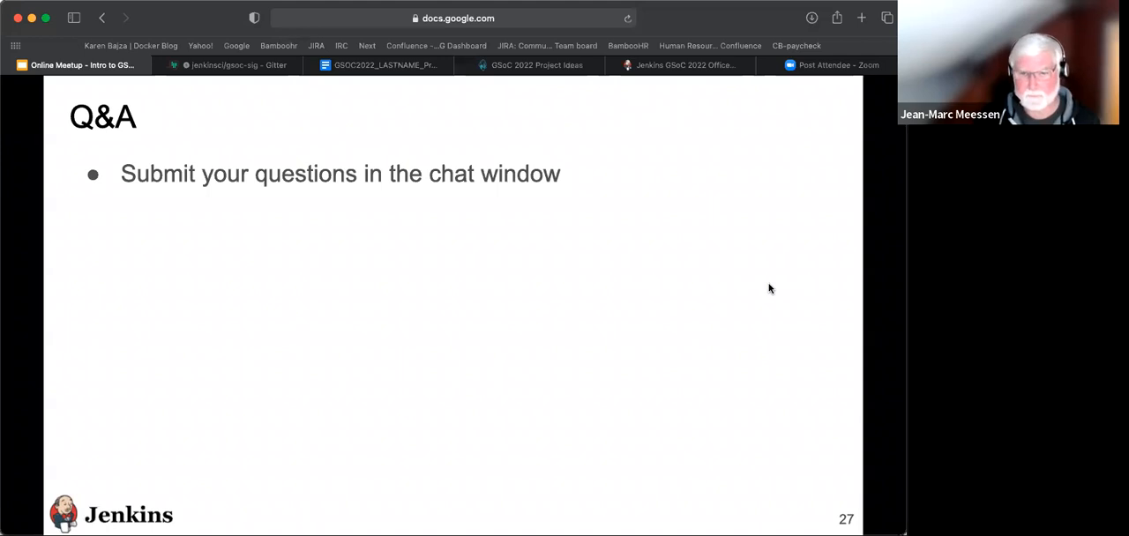
pyautogui.moveTo(568, 132)
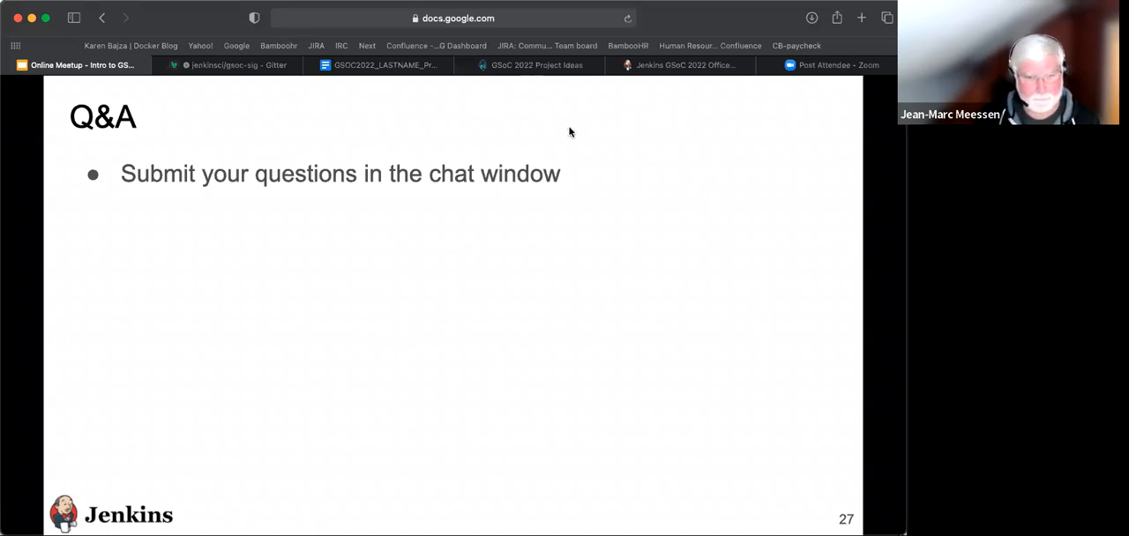
pyautogui.moveTo(670, 230)
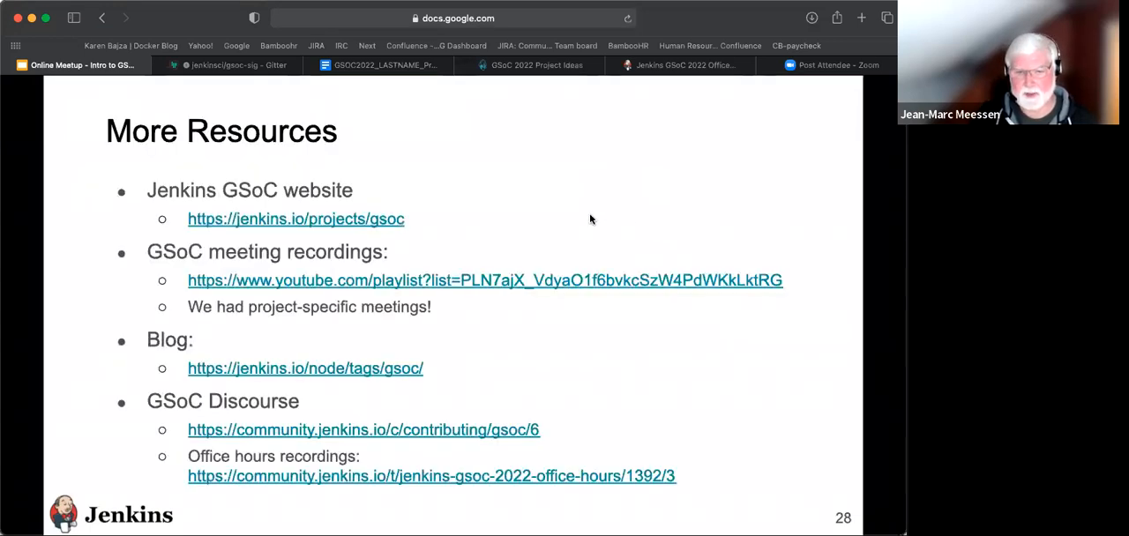
pyautogui.moveTo(218, 14)
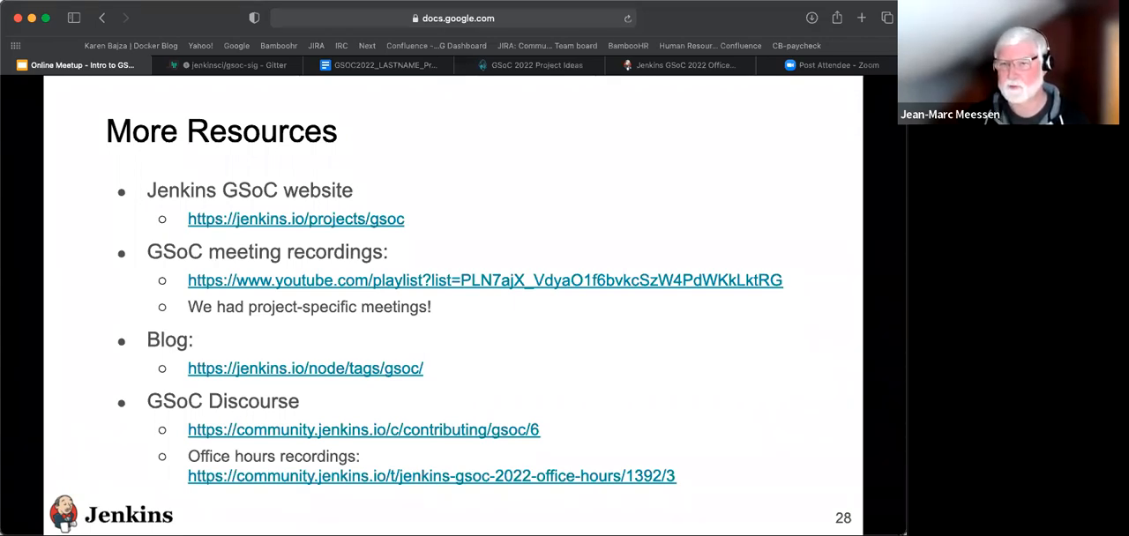
pyautogui.moveTo(656, 164)
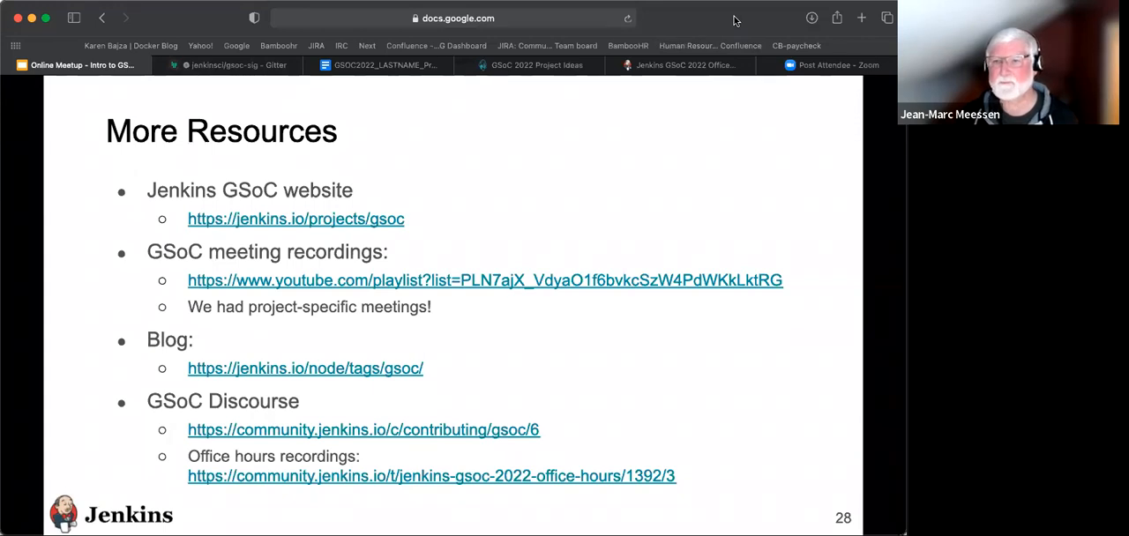
pyautogui.moveTo(739, 250)
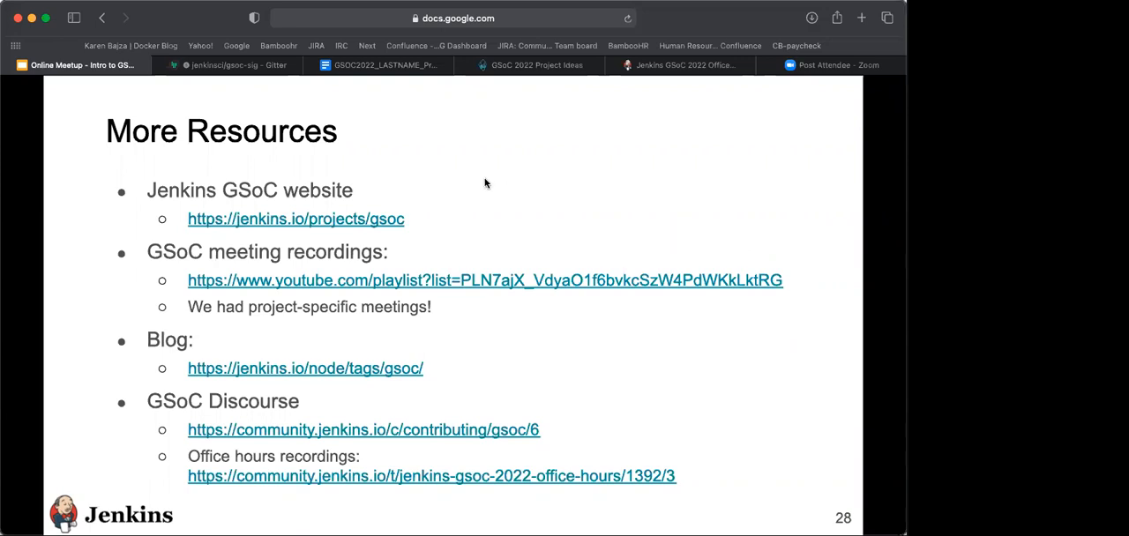
pyautogui.moveTo(589, 462)
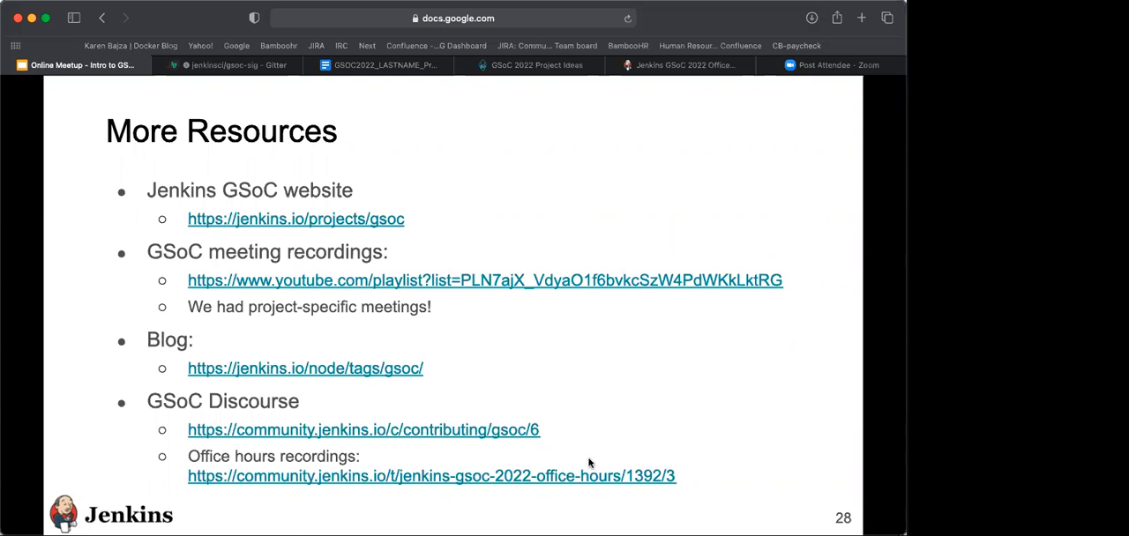
pyautogui.moveTo(621, 450)
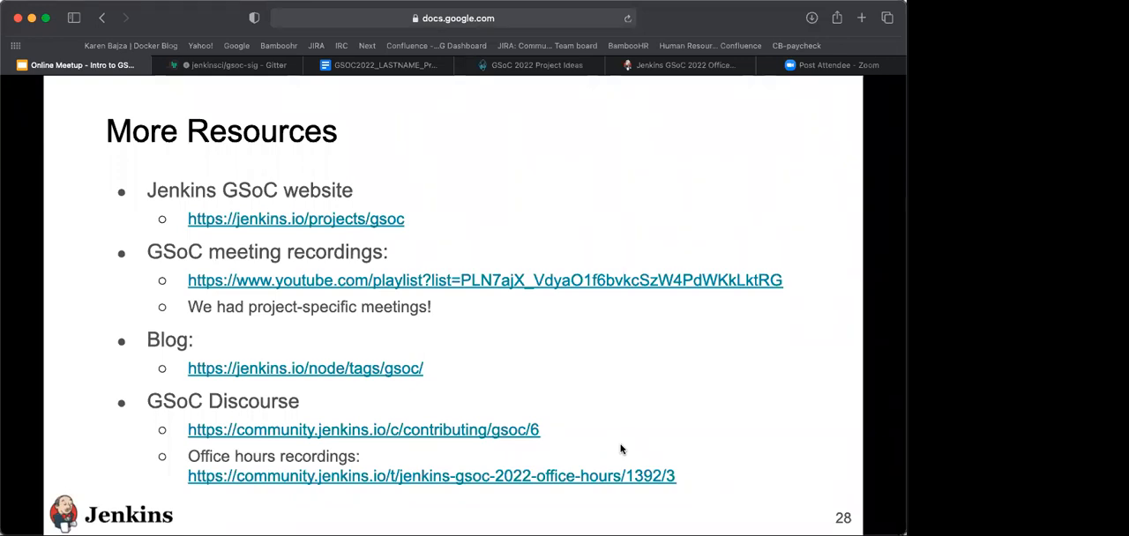
pyautogui.moveTo(723, 414)
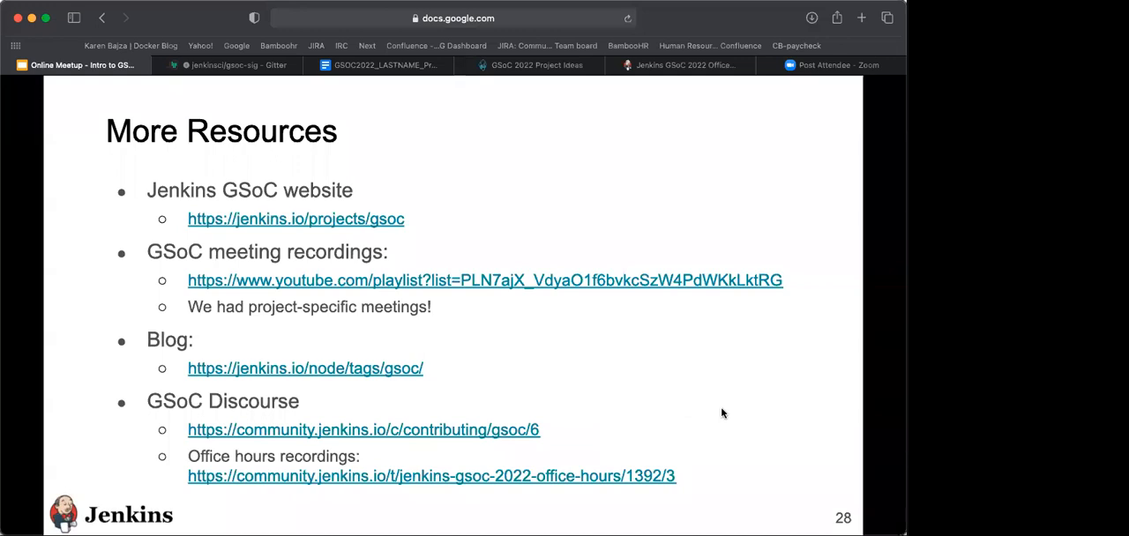